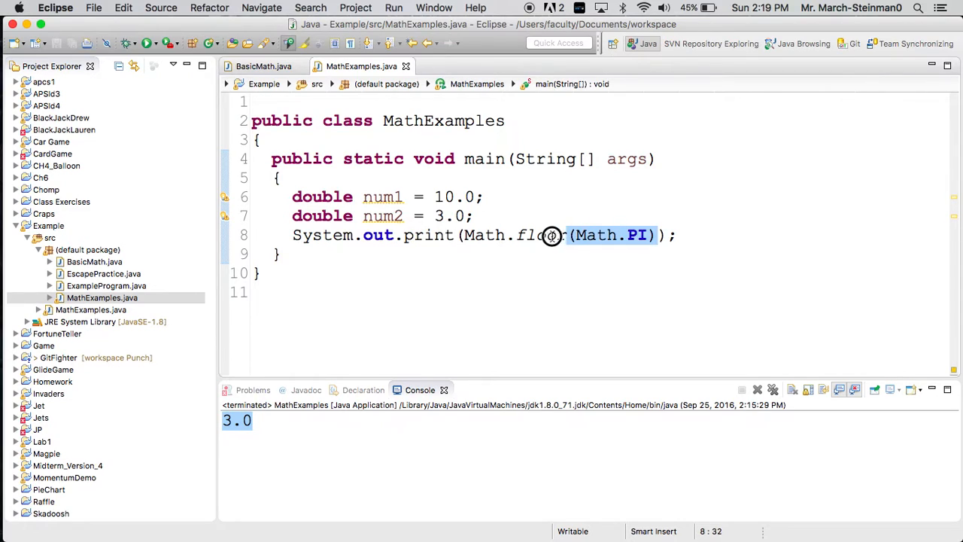
- Add 'double result = Math.floor(Math.PI);', print result, and run to get 3.0
{"action": "double_click", "coordinate": [541, 235]}
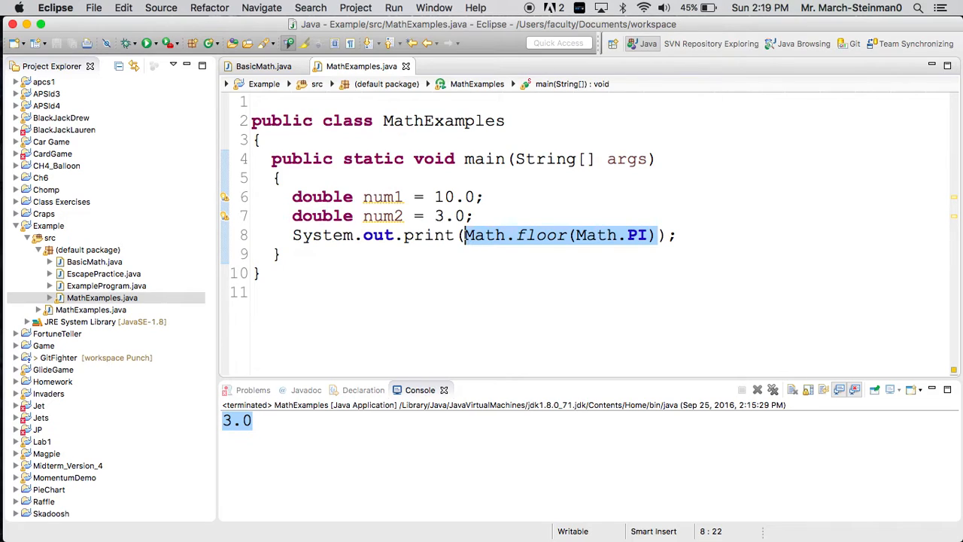
{"action": "type", "text": "double n"}
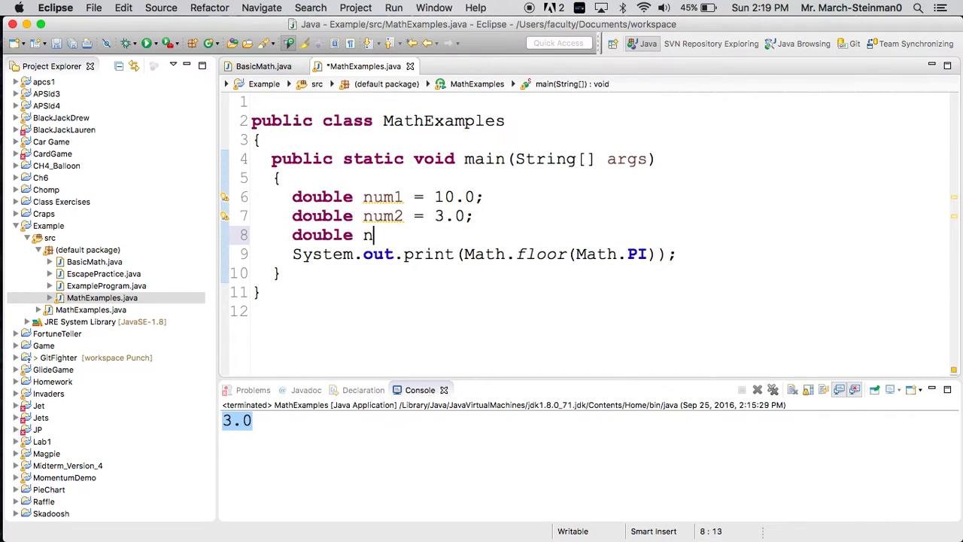
{"action": "type", "text": "esult"}
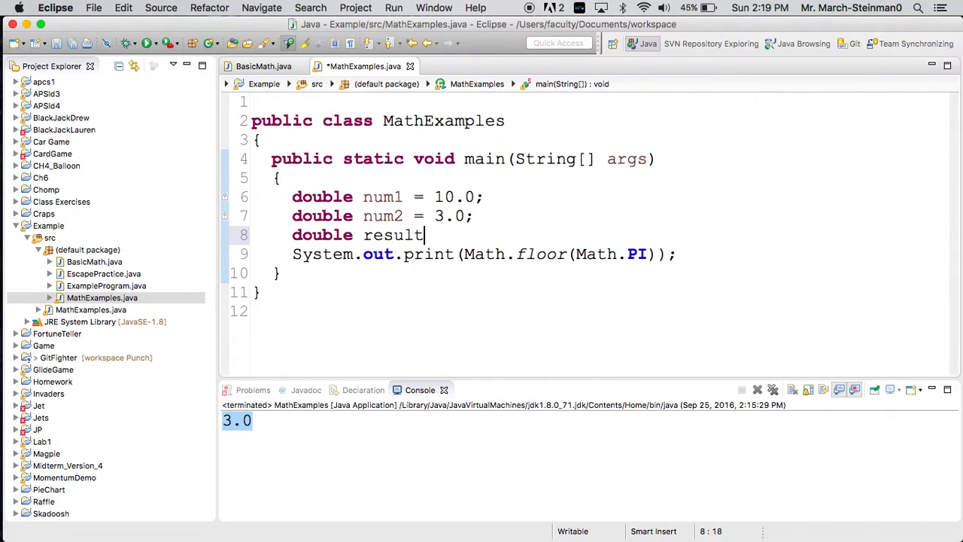
{"action": "type", "text": "= Math.floor(Math.PI);"}
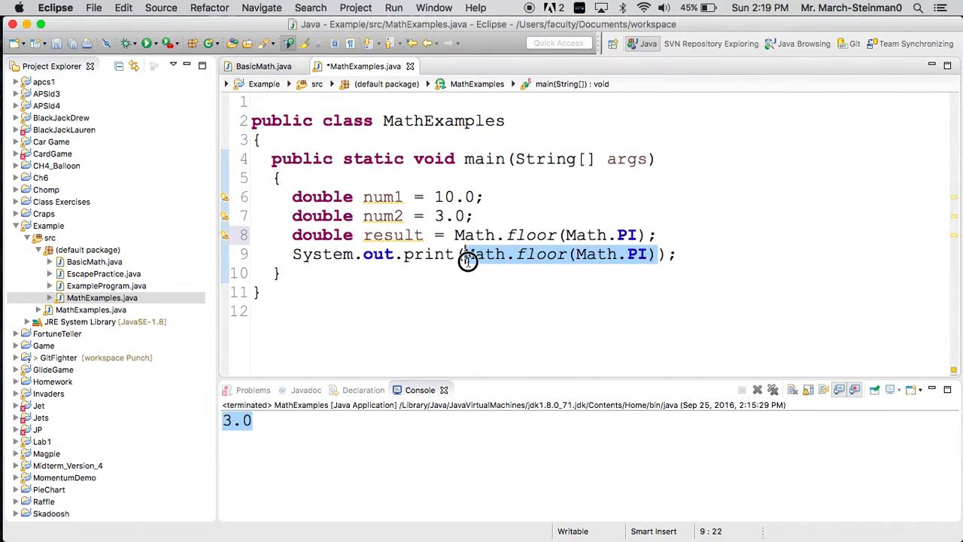
{"action": "type", "text": "result"}
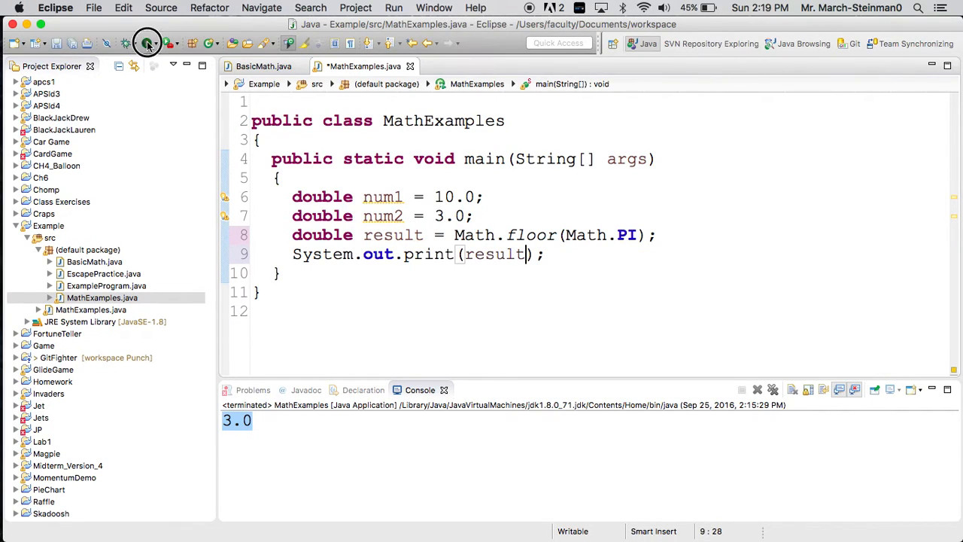
{"action": "left_click", "coordinate": [148, 42]}
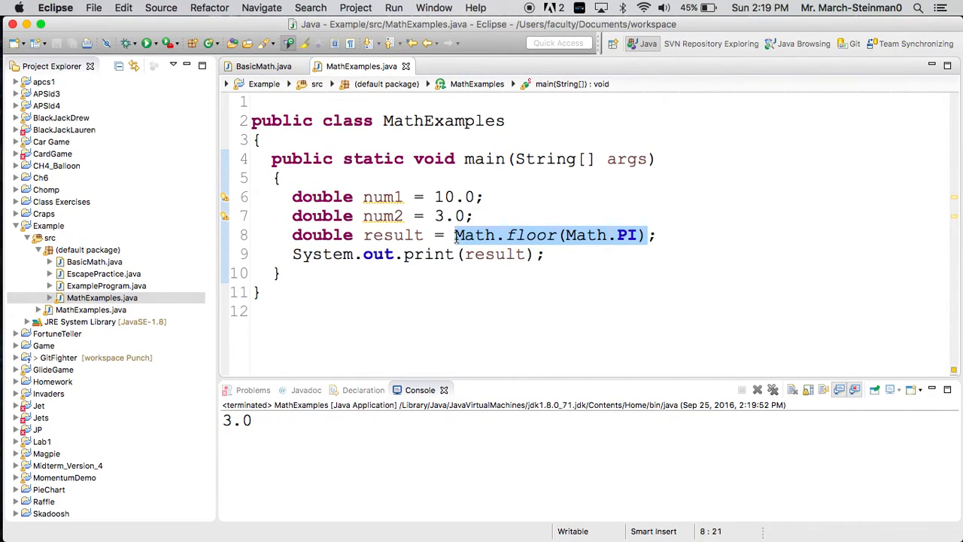
{"action": "mouse_move", "coordinate": [530, 234]}
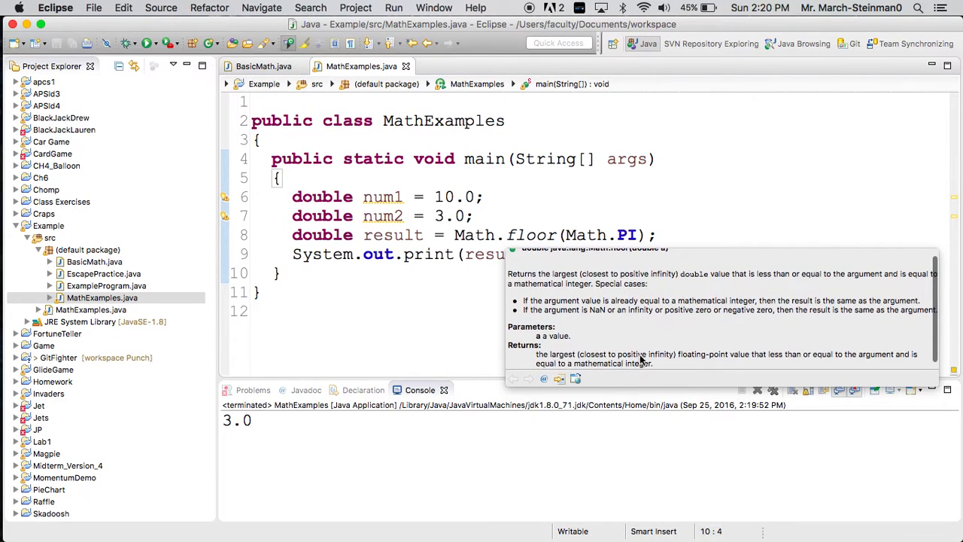
{"action": "mouse_move", "coordinate": [695, 358]}
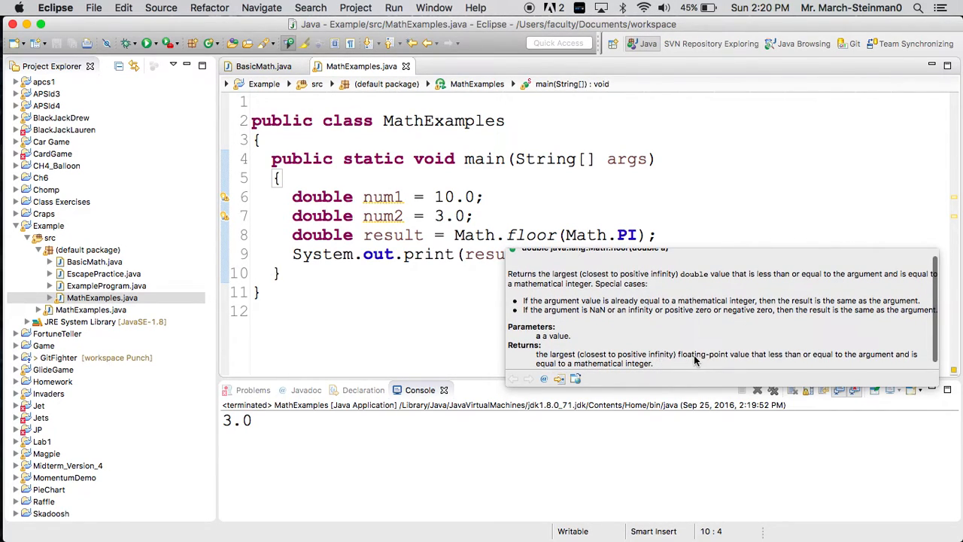
{"action": "mouse_move", "coordinate": [791, 358]}
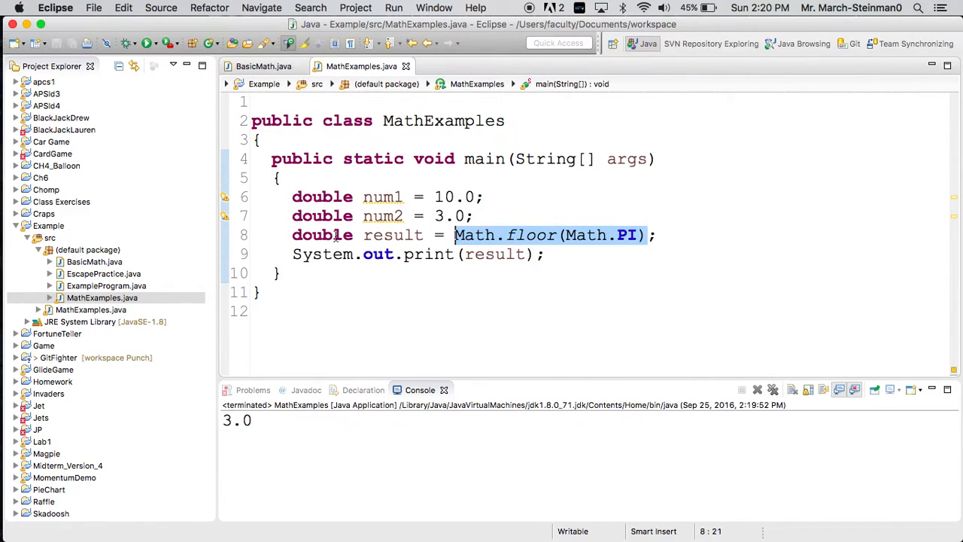
{"action": "double_click", "coordinate": [322, 234]}
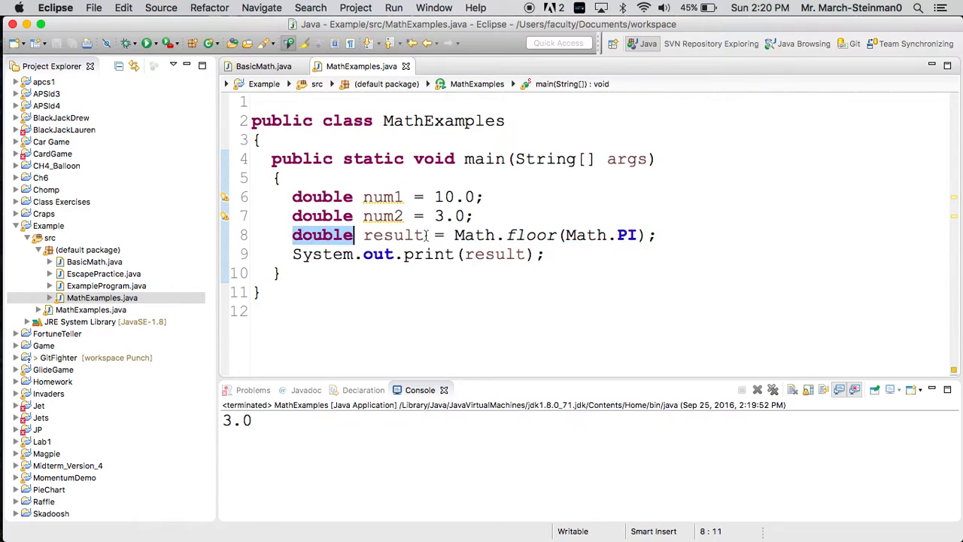
{"action": "left_click", "coordinate": [457, 234]}
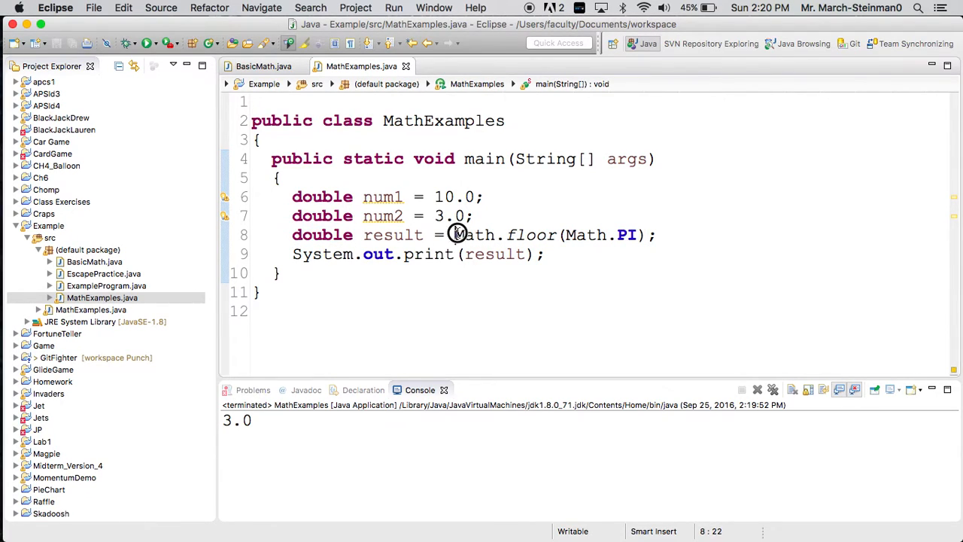
{"action": "left_click_drag", "start_coordinate": [454, 234], "coordinate": [641, 235]}
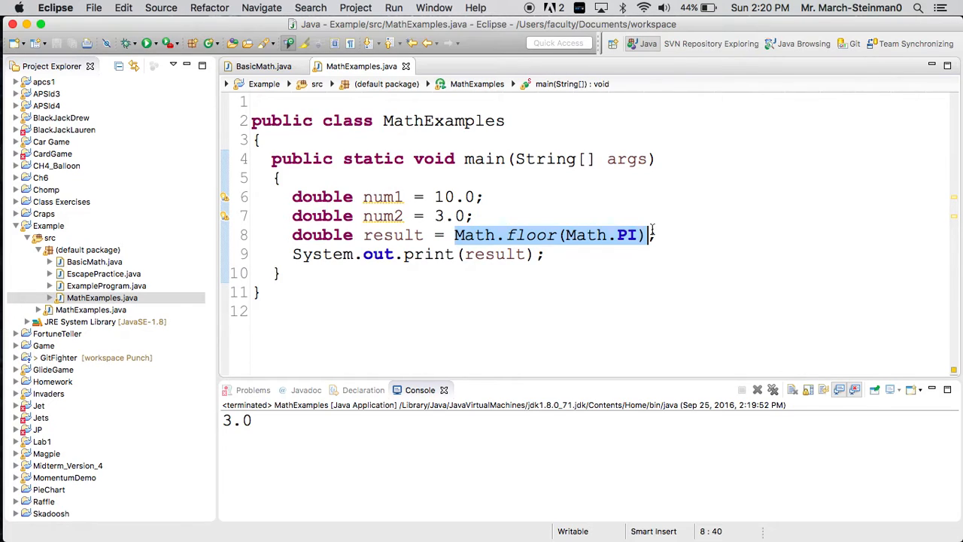
- Assign Math.random() to result and run, printing 0.8120302045585173
{"action": "type", "text": "Math.random"}
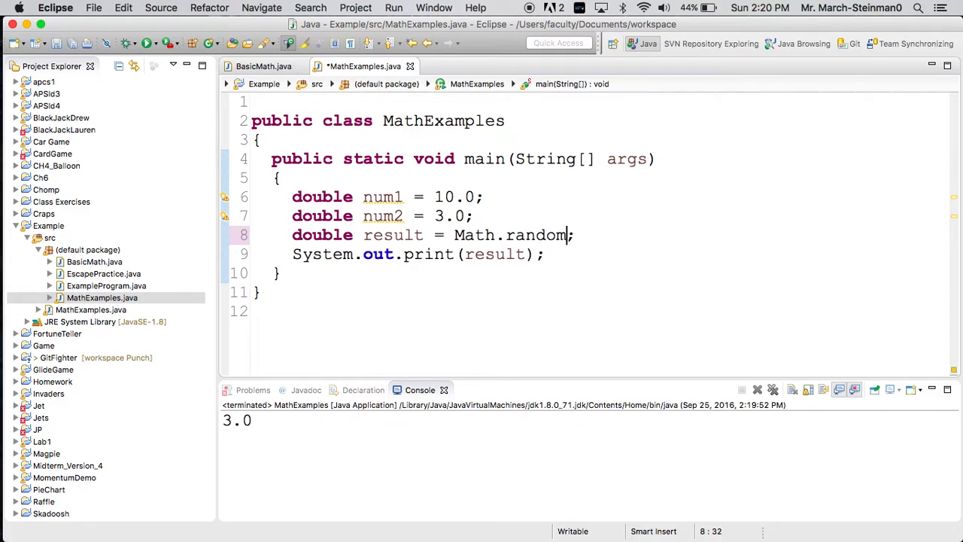
{"action": "type", "text": "()"}
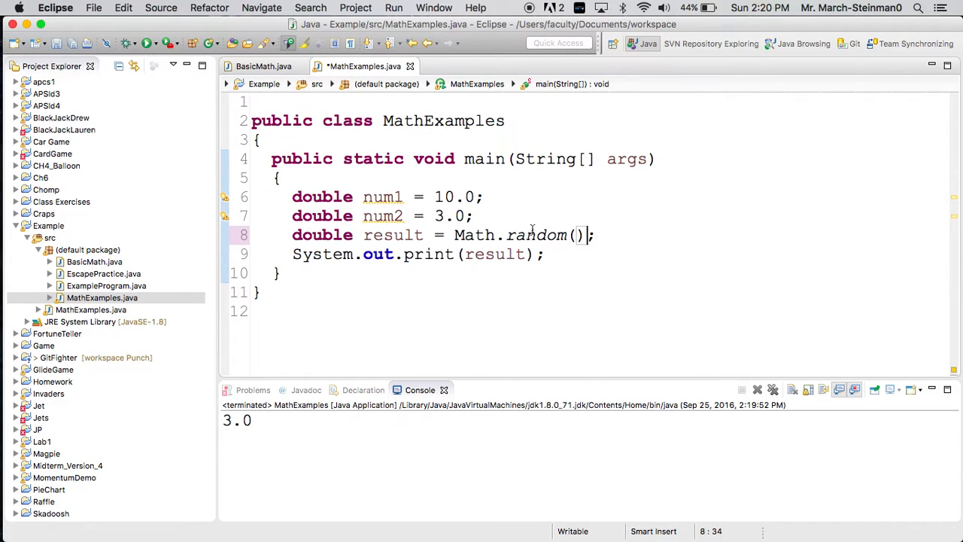
{"action": "mouse_move", "coordinate": [535, 234]}
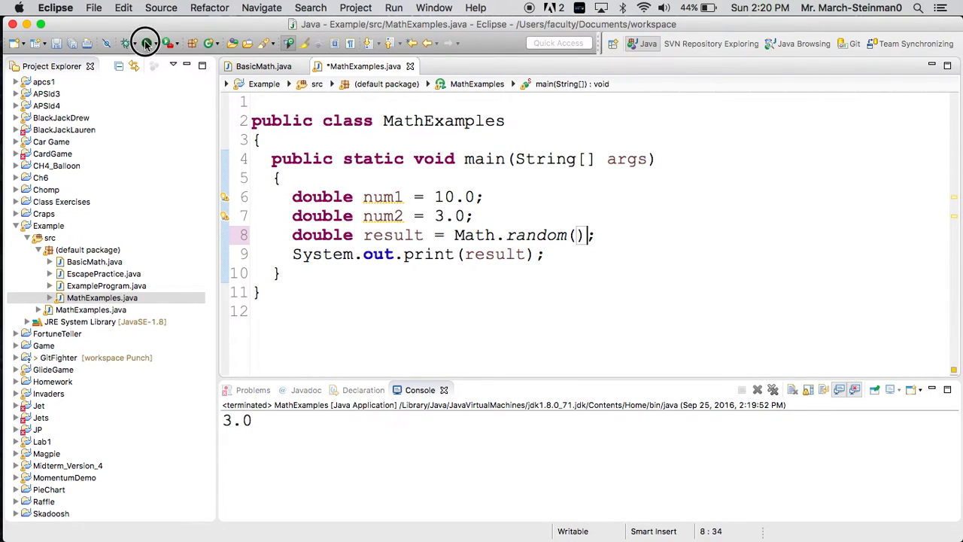
{"action": "left_click", "coordinate": [144, 43]}
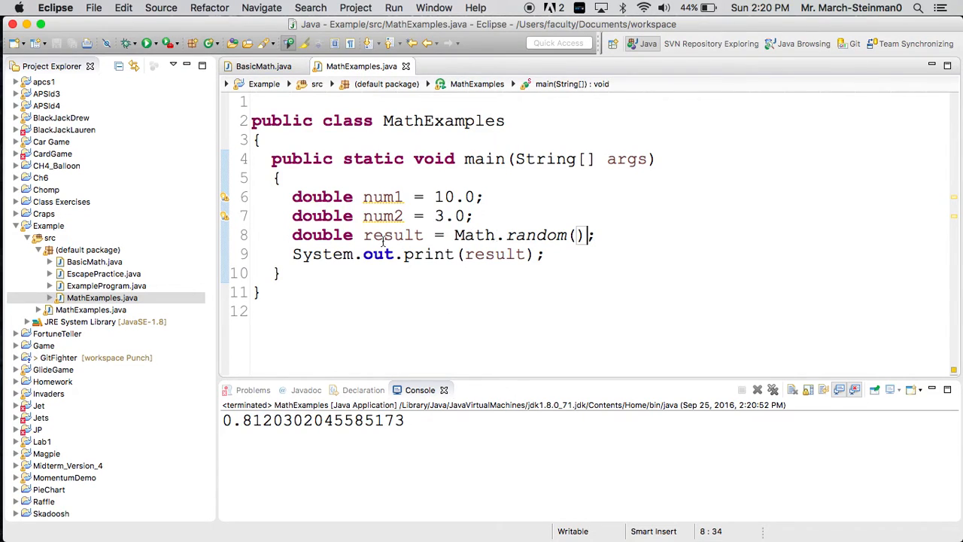
- Highlight the result variable in its declaration and in the print statement
{"action": "double_click", "coordinate": [393, 234]}
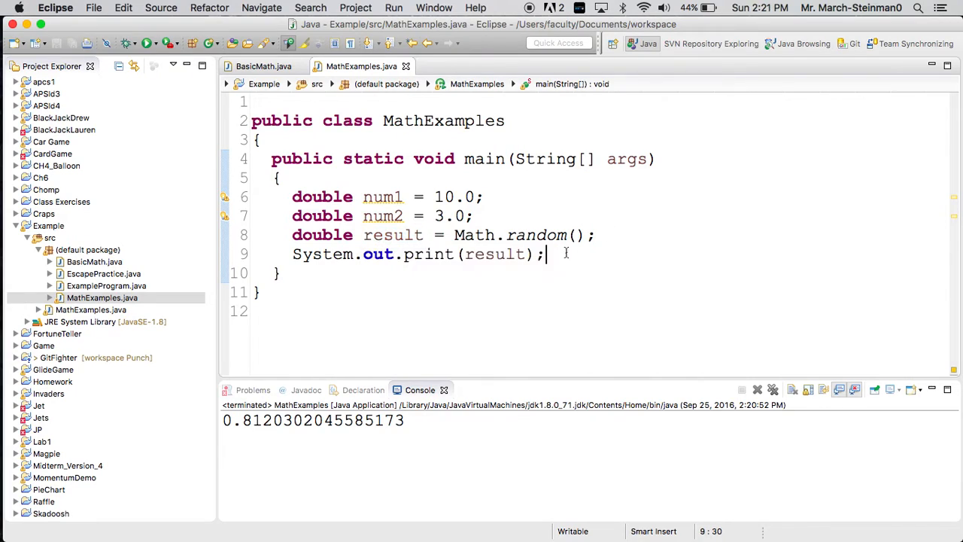
{"action": "double_click", "coordinate": [495, 253]}
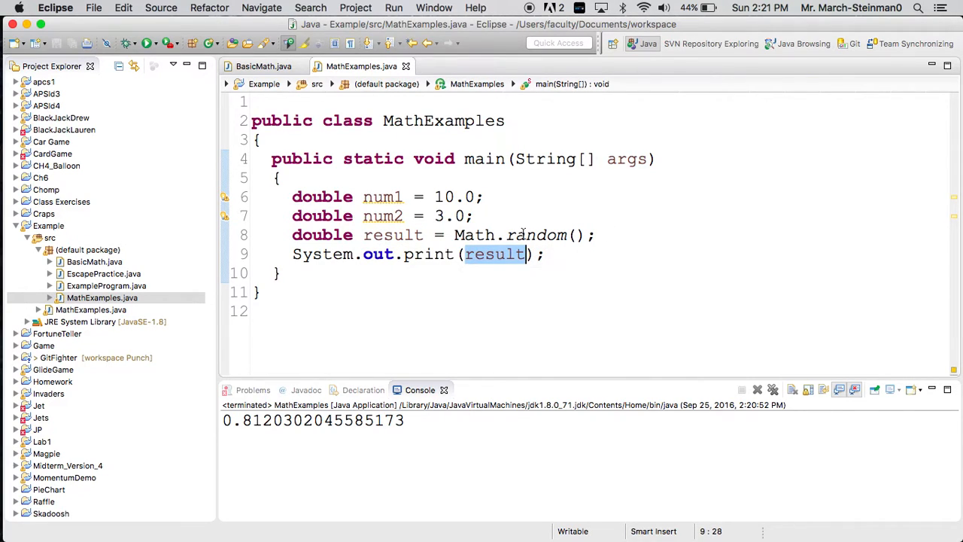
{"action": "left_click", "coordinate": [526, 235]}
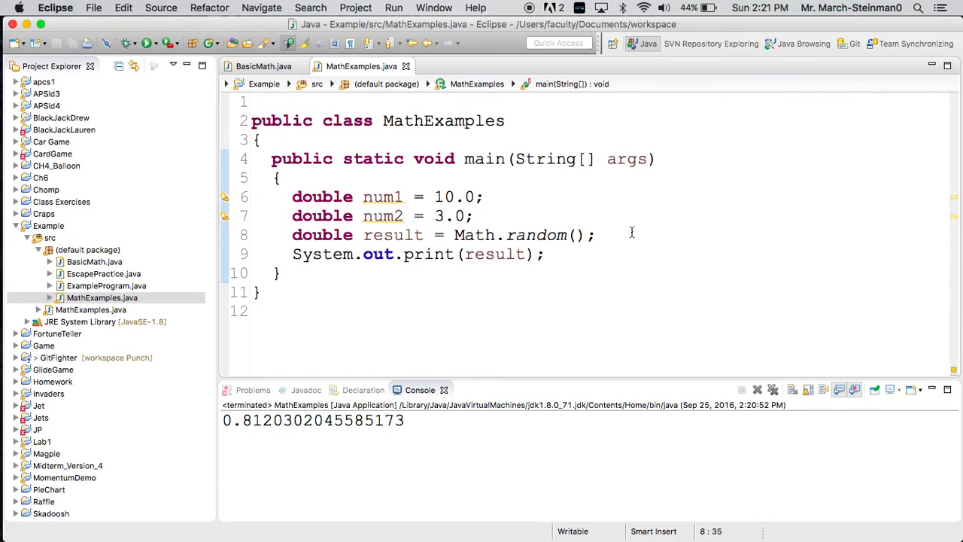
{"action": "left_click", "coordinate": [594, 235]}
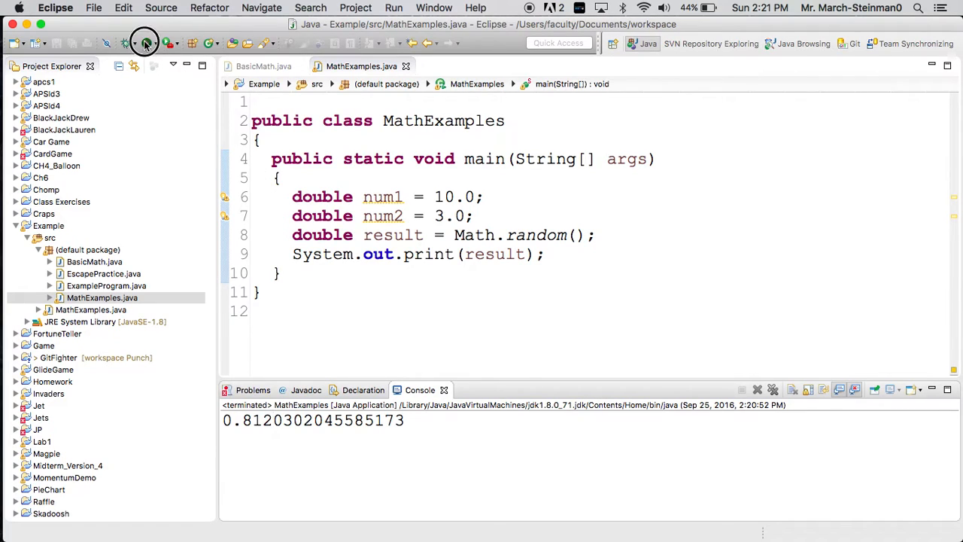
- Run the program five times, printing different random decimals ending with 0.10212508917642205
{"action": "left_click", "coordinate": [144, 42]}
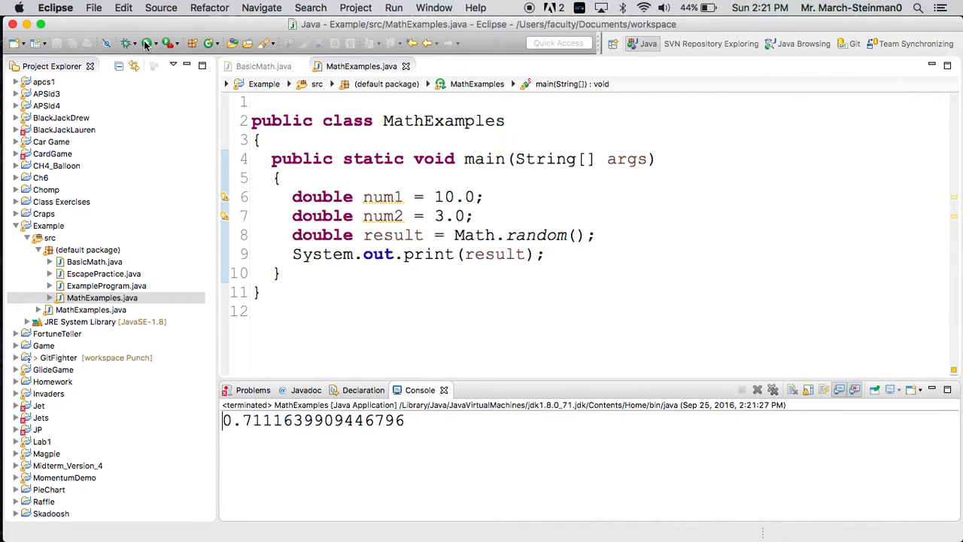
{"action": "left_click", "coordinate": [158, 42]}
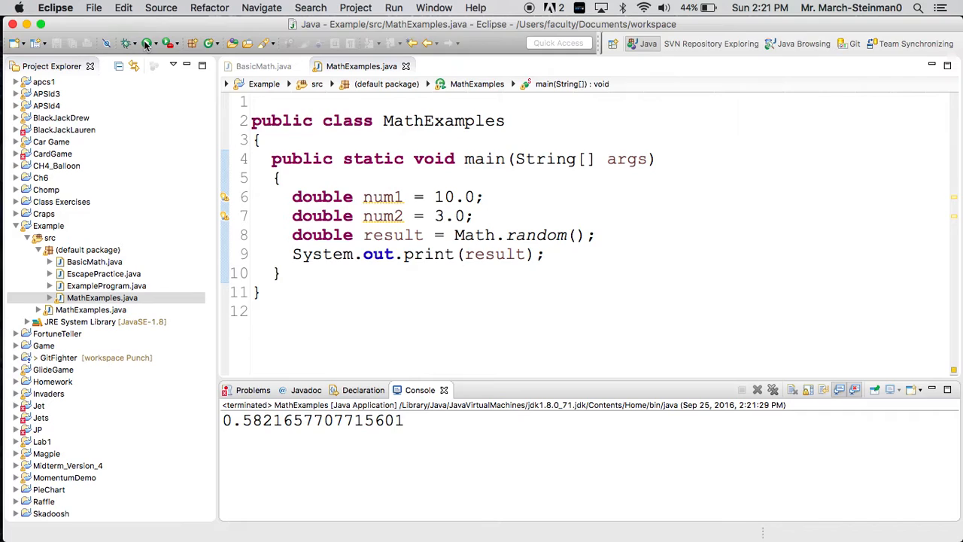
{"action": "left_click", "coordinate": [146, 42]}
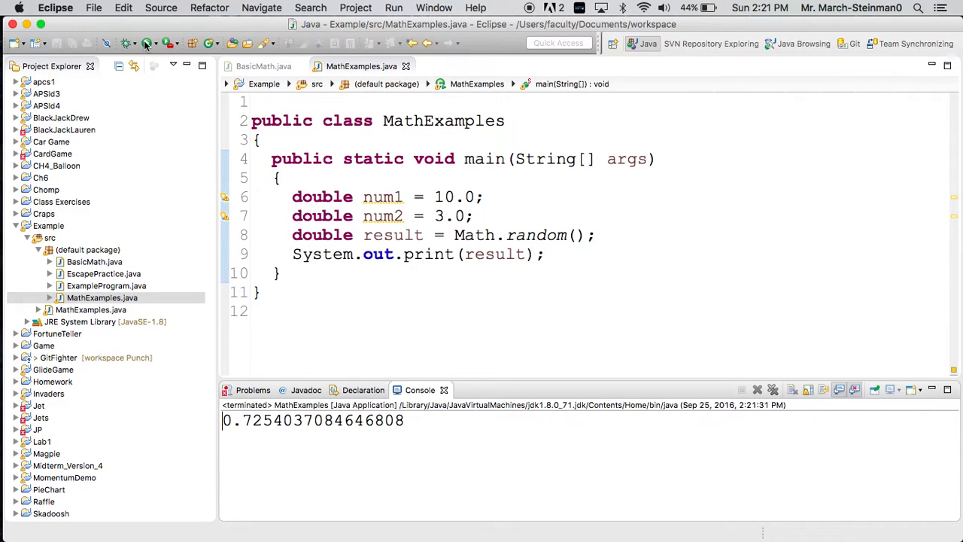
{"action": "left_click", "coordinate": [758, 388]}
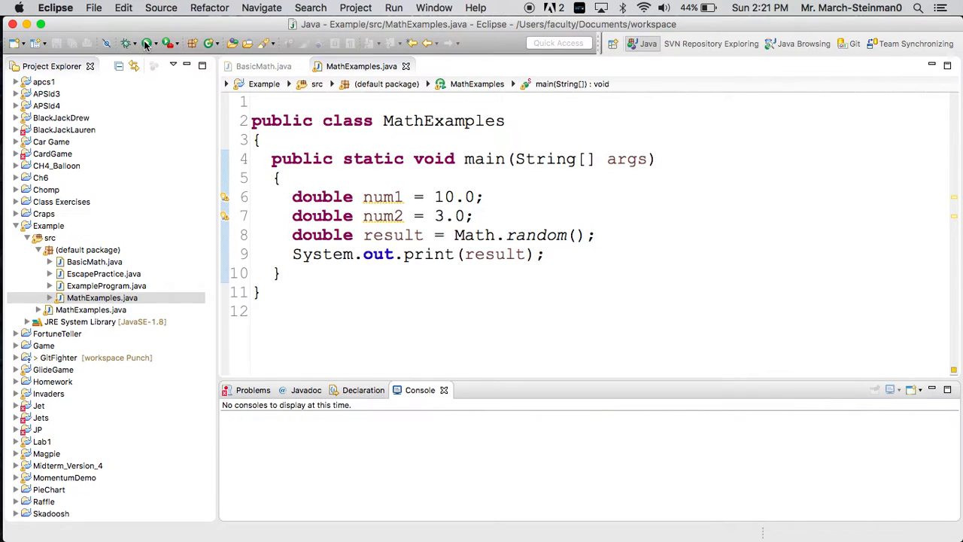
{"action": "left_click", "coordinate": [146, 42]}
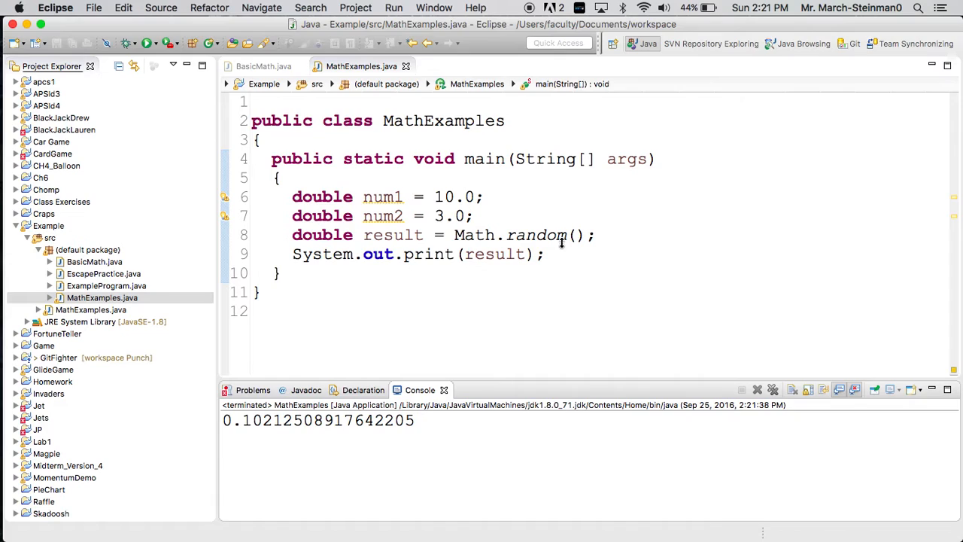
{"action": "left_click", "coordinate": [593, 235]}
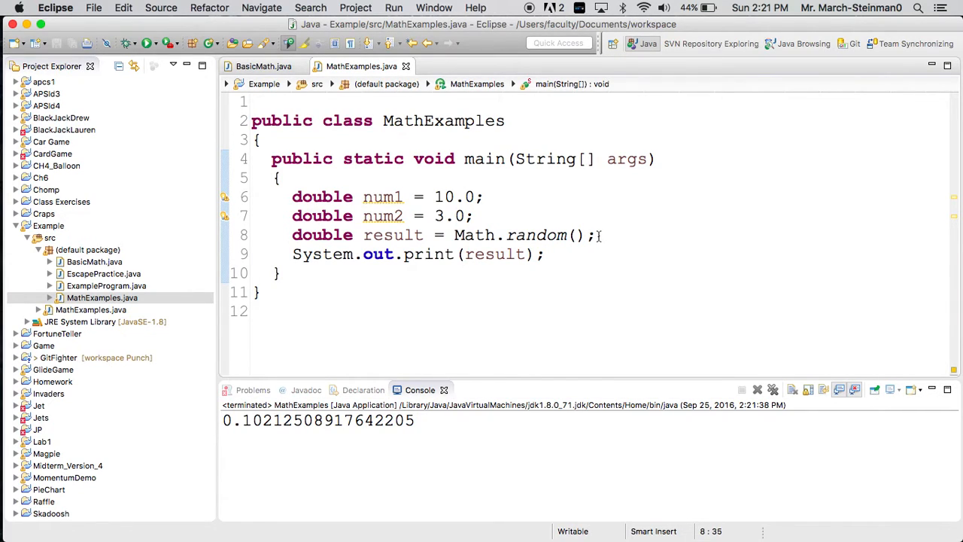
- Add the comment '//from 0 to 1' beside Math.random() on line 8
{"action": "type", "text": "//f"}
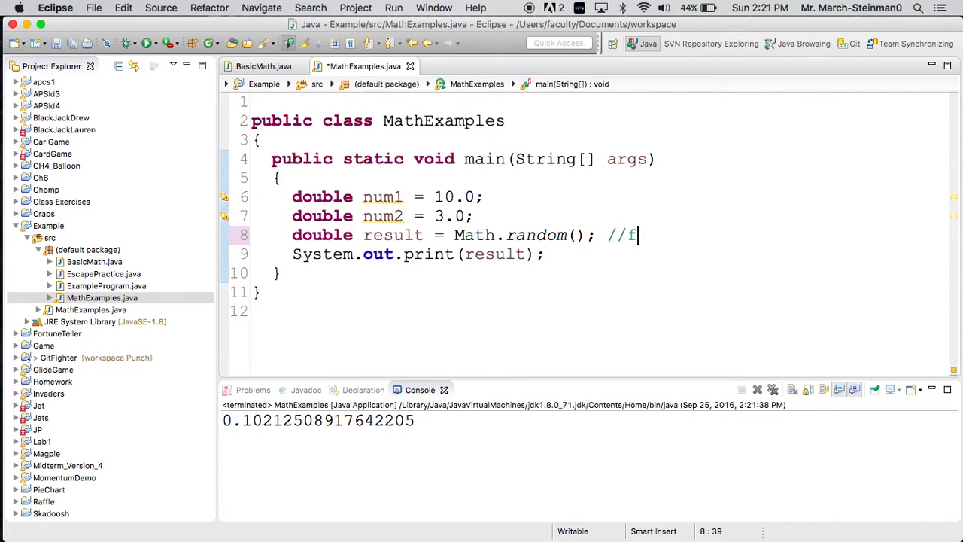
{"action": "type", "text": "rom 0 to 1"}
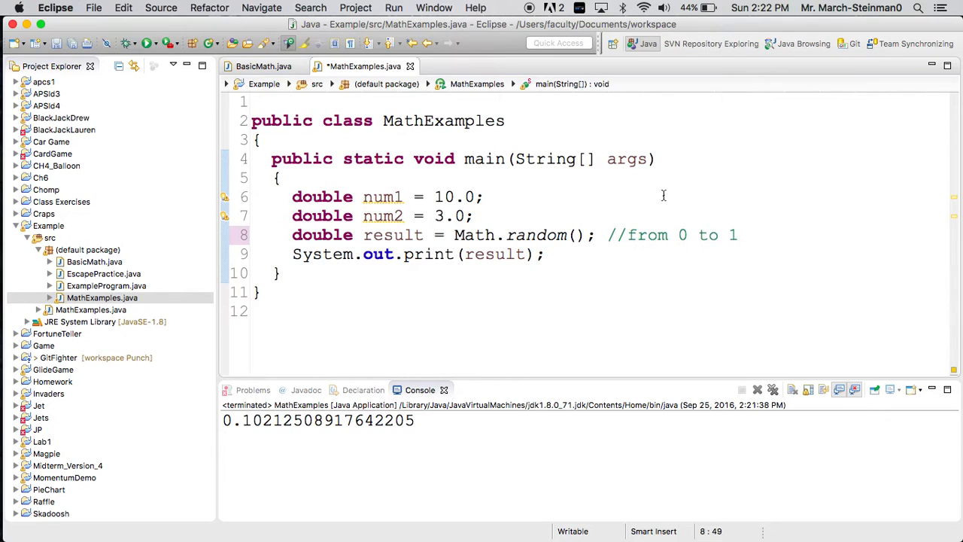
{"action": "mouse_move", "coordinate": [593, 229]}
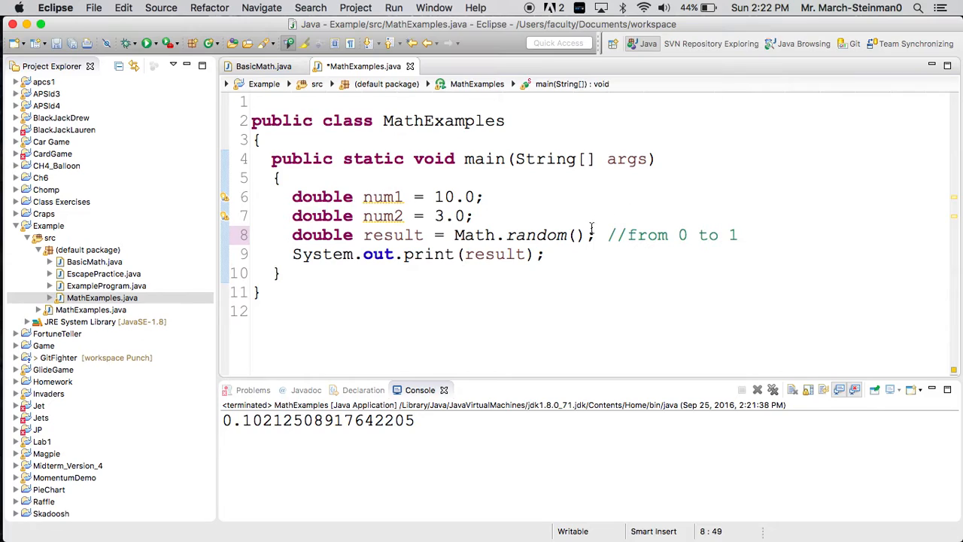
{"action": "left_click", "coordinate": [580, 234]}
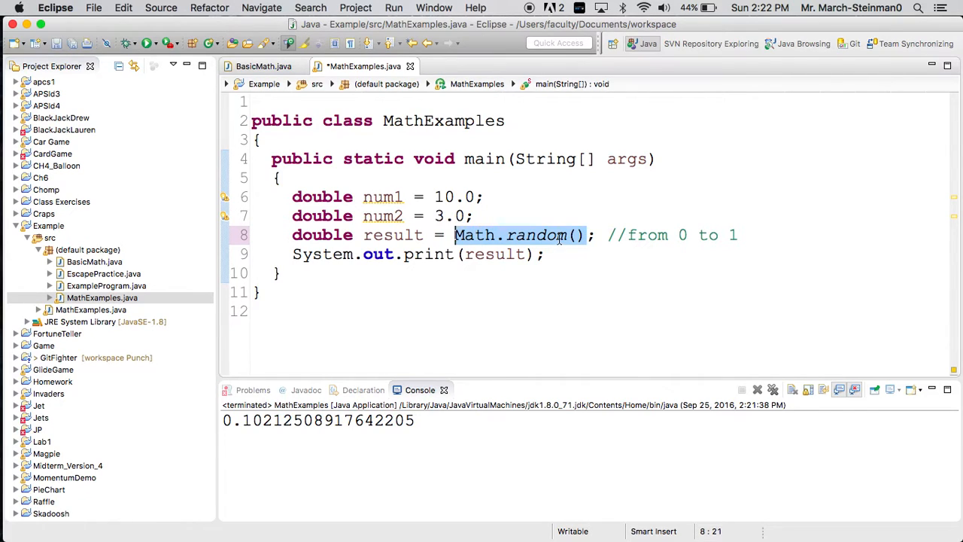
{"action": "mouse_move", "coordinate": [538, 235]}
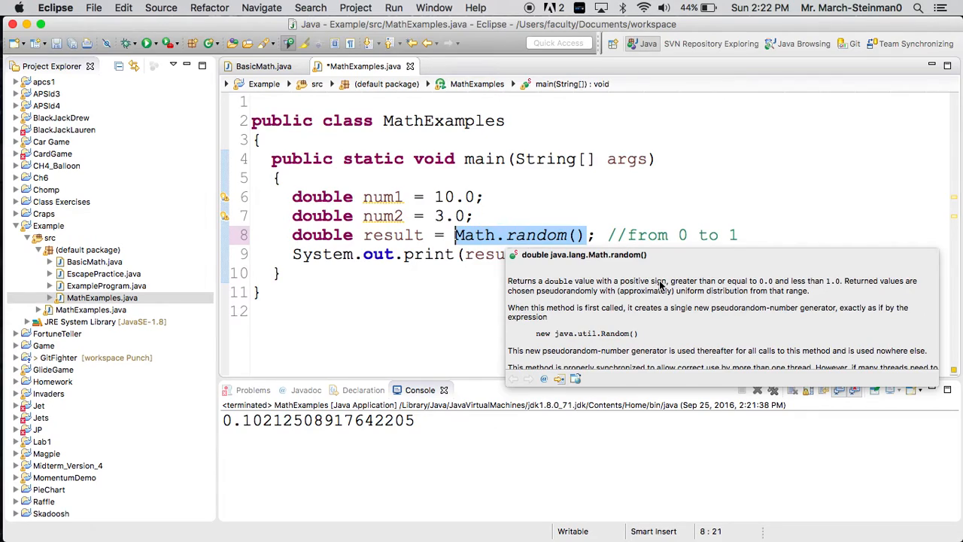
{"action": "mouse_move", "coordinate": [764, 286]}
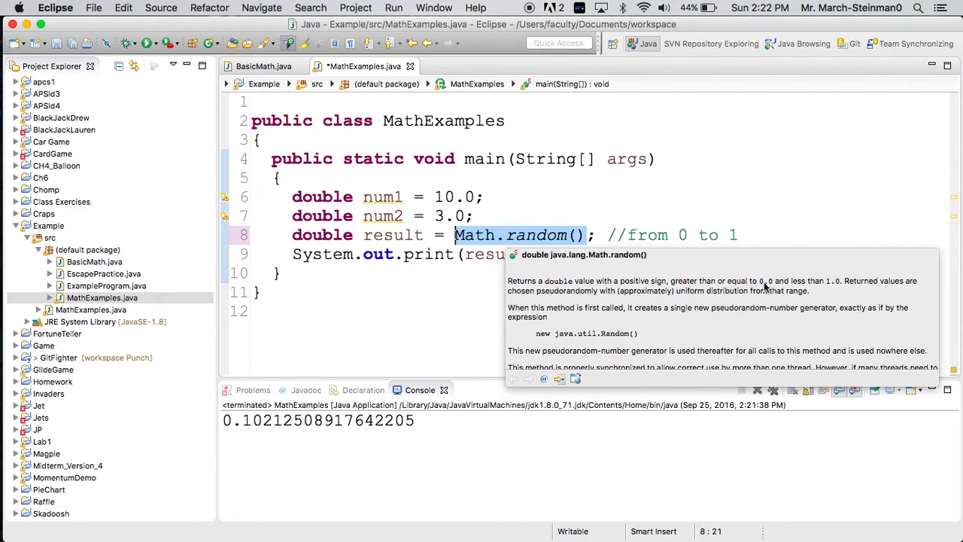
{"action": "mouse_move", "coordinate": [770, 289]}
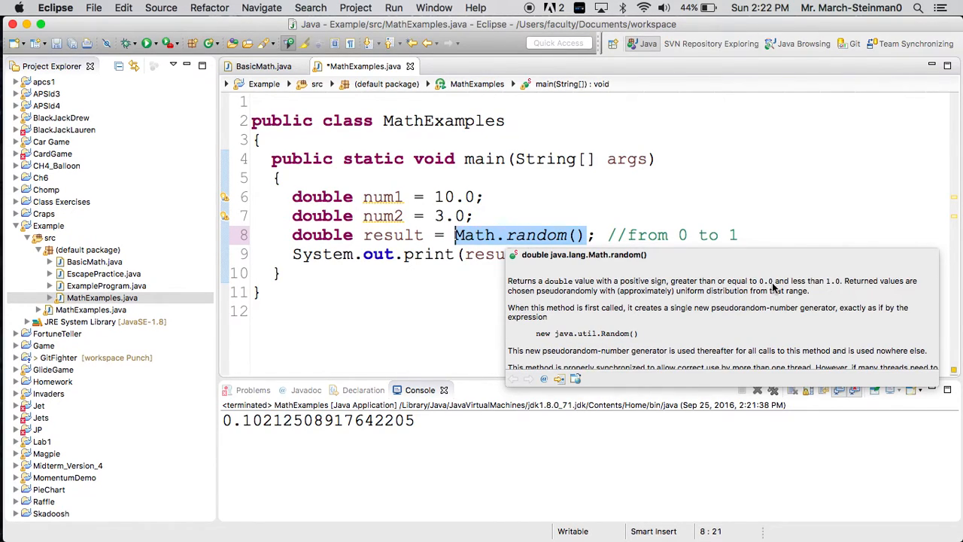
{"action": "mouse_move", "coordinate": [834, 287]}
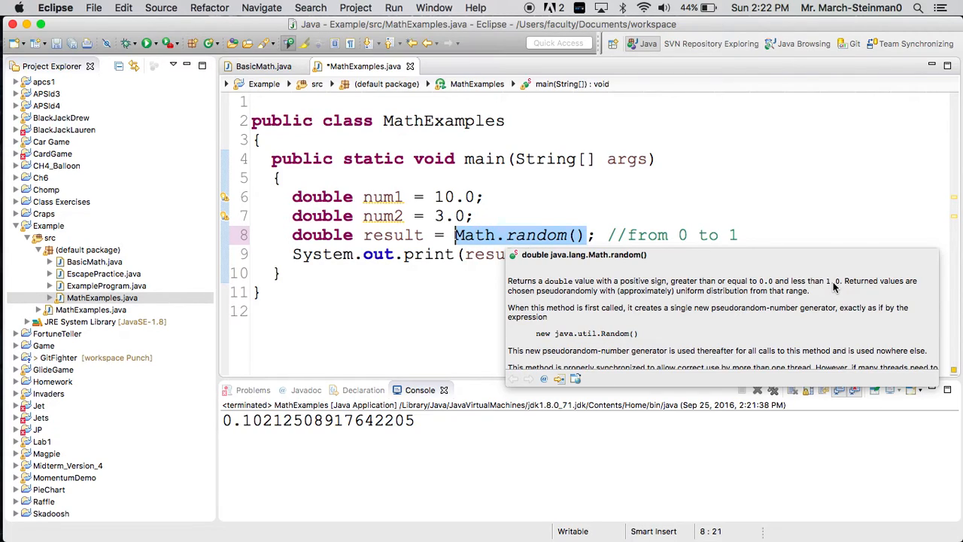
{"action": "mouse_move", "coordinate": [774, 282]}
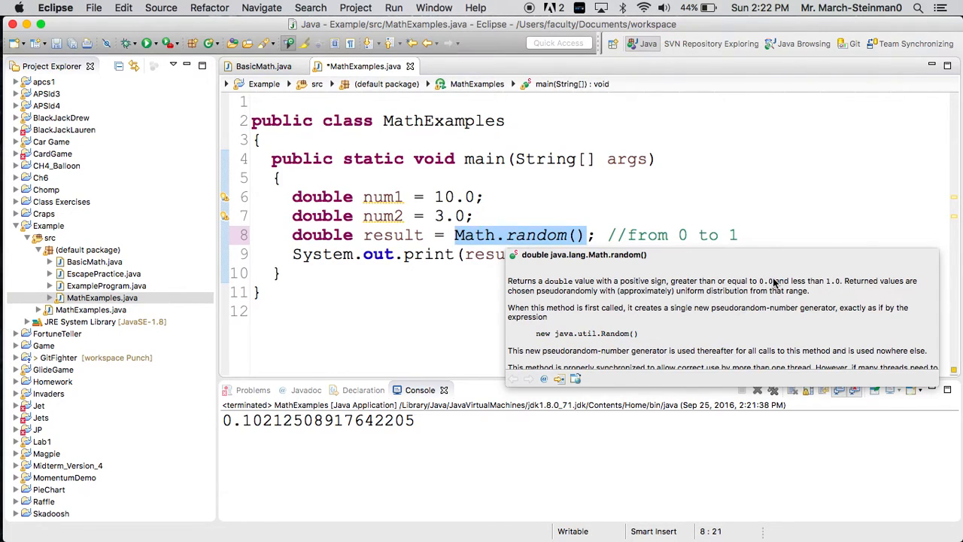
{"action": "mouse_move", "coordinate": [834, 287]}
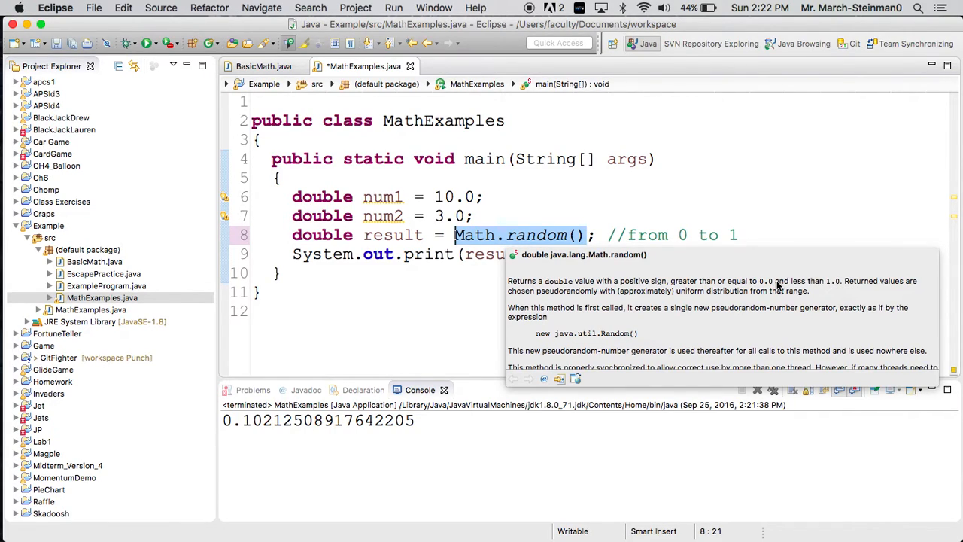
{"action": "mouse_move", "coordinate": [596, 300]}
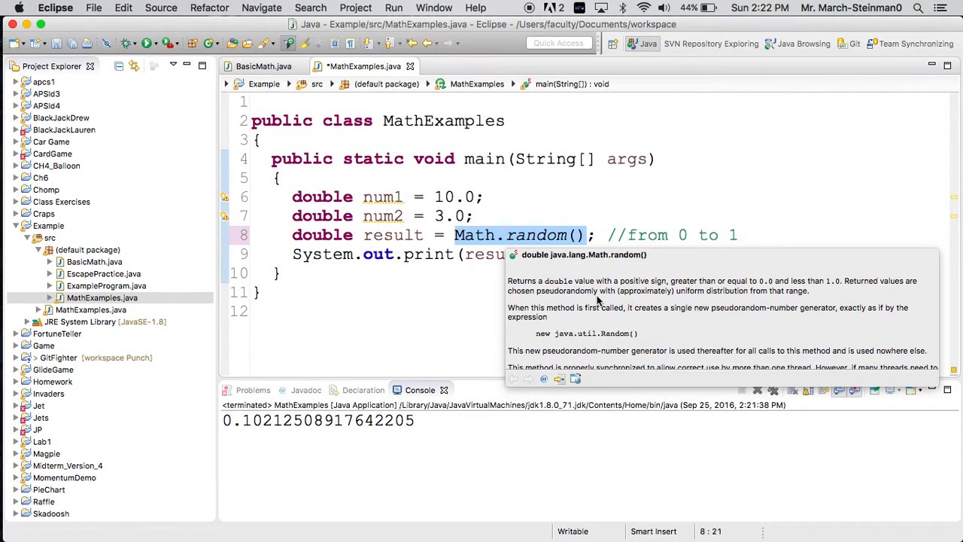
{"action": "mouse_move", "coordinate": [749, 293]}
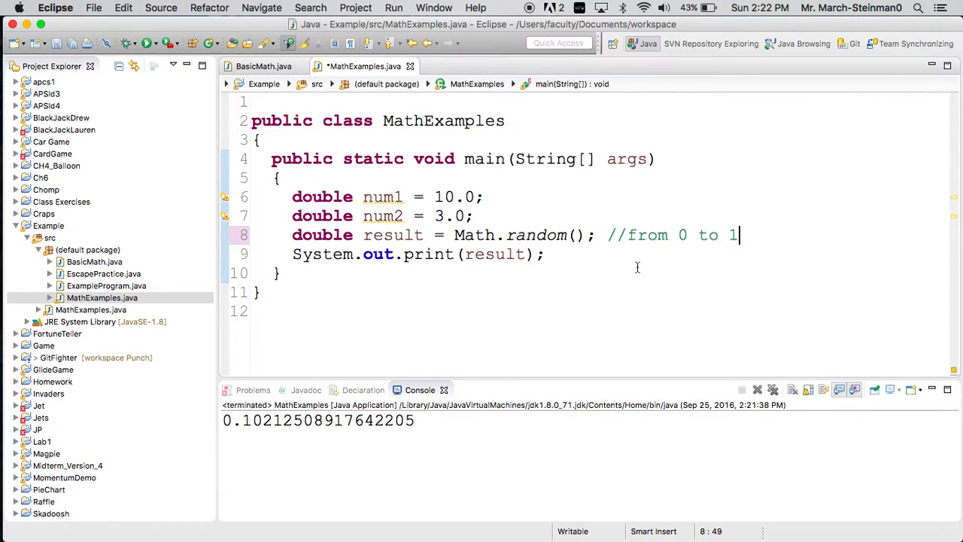
{"action": "left_click", "coordinate": [584, 234]}
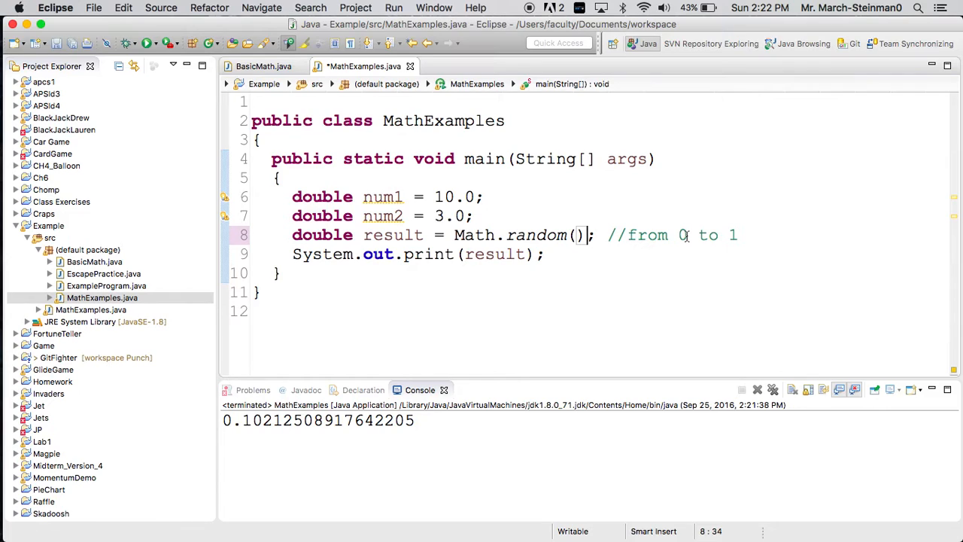
- Multiply Math.random() by 5 and run three times, printing values like 1.775730807096216
{"action": "type", "text": "*"}
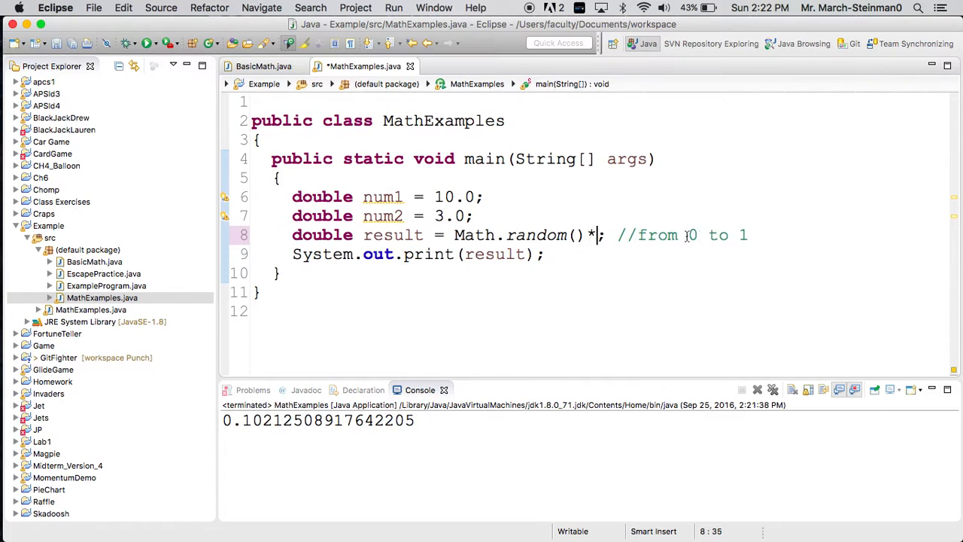
{"action": "type", "text": "5"}
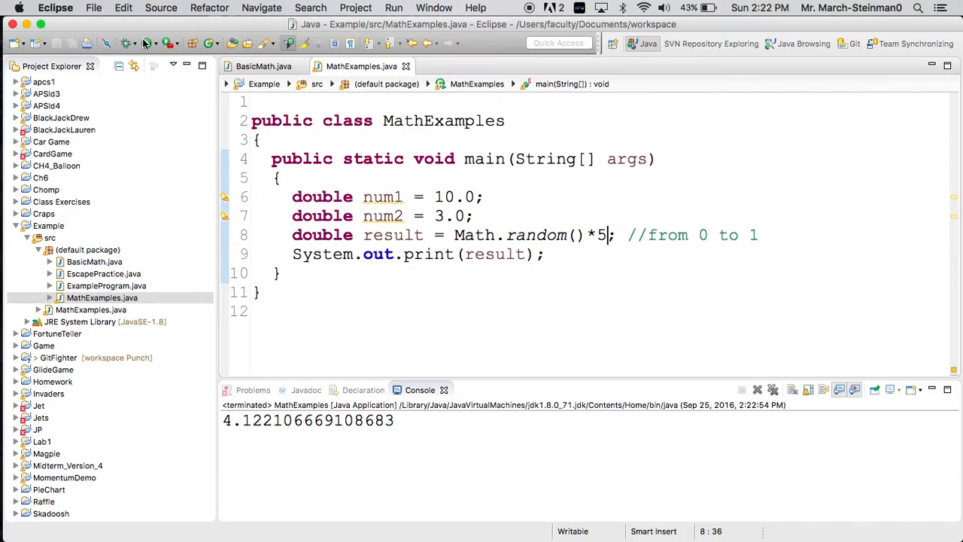
{"action": "left_click", "coordinate": [758, 388]}
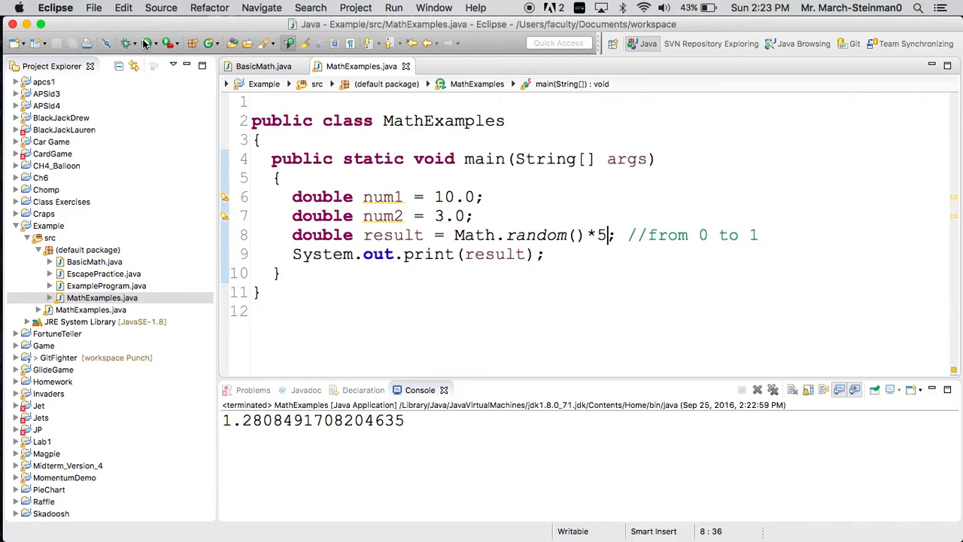
{"action": "left_click", "coordinate": [147, 42]}
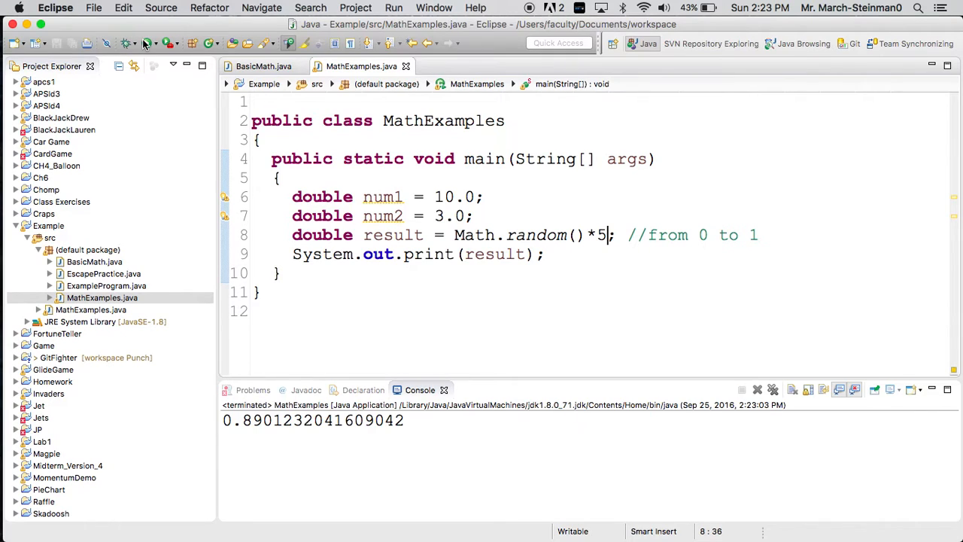
{"action": "left_click", "coordinate": [146, 42]}
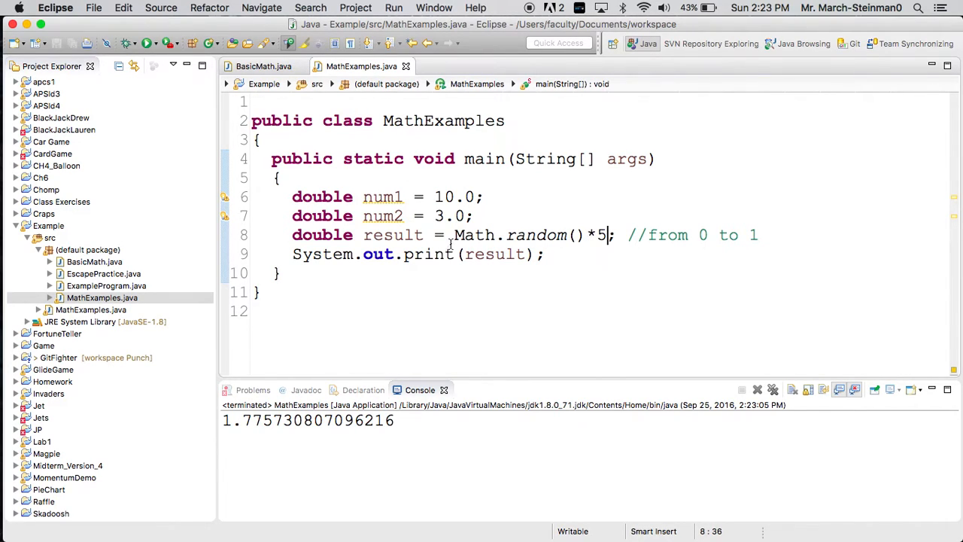
- Cast Math.random() to int before the *5 and run, printing 0.0
{"action": "type", "text": "("}
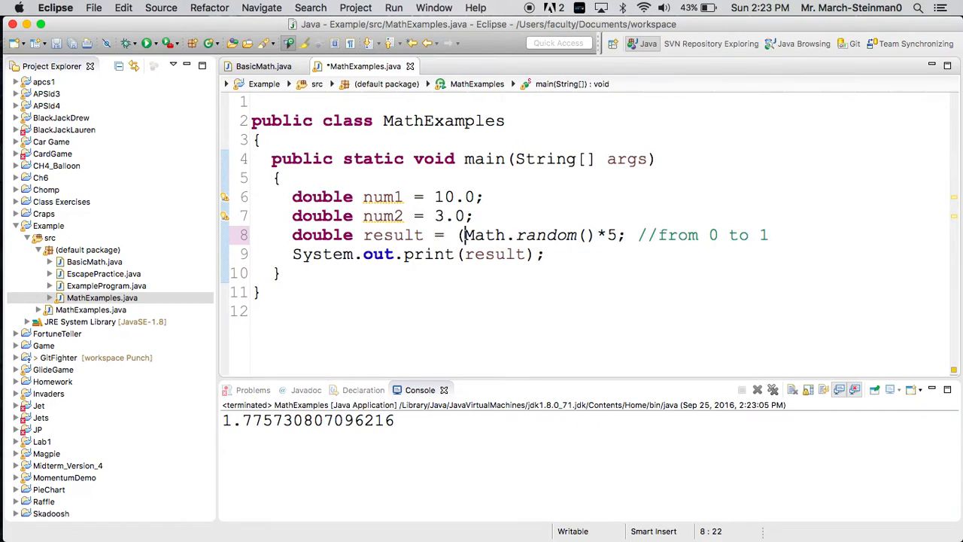
{"action": "type", "text": "(int)"}
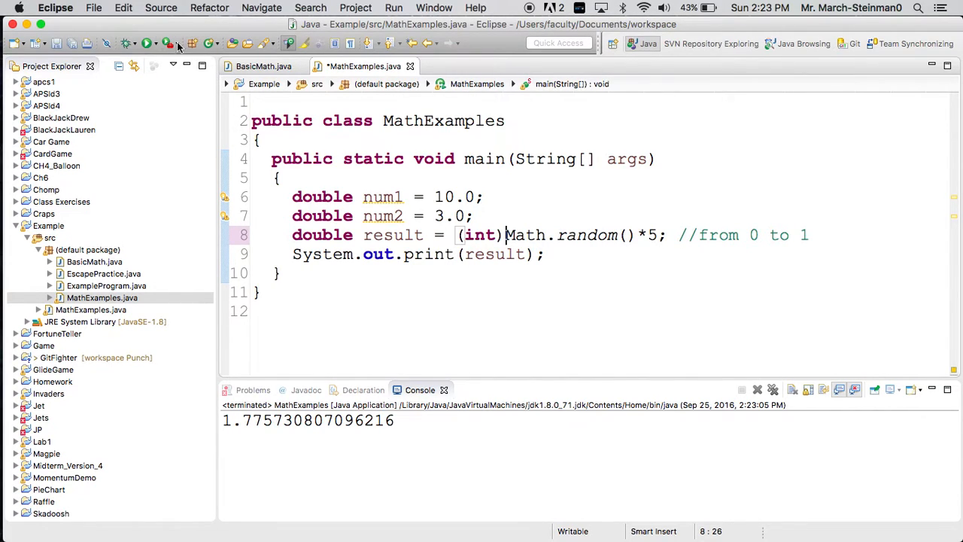
{"action": "left_click", "coordinate": [147, 42]}
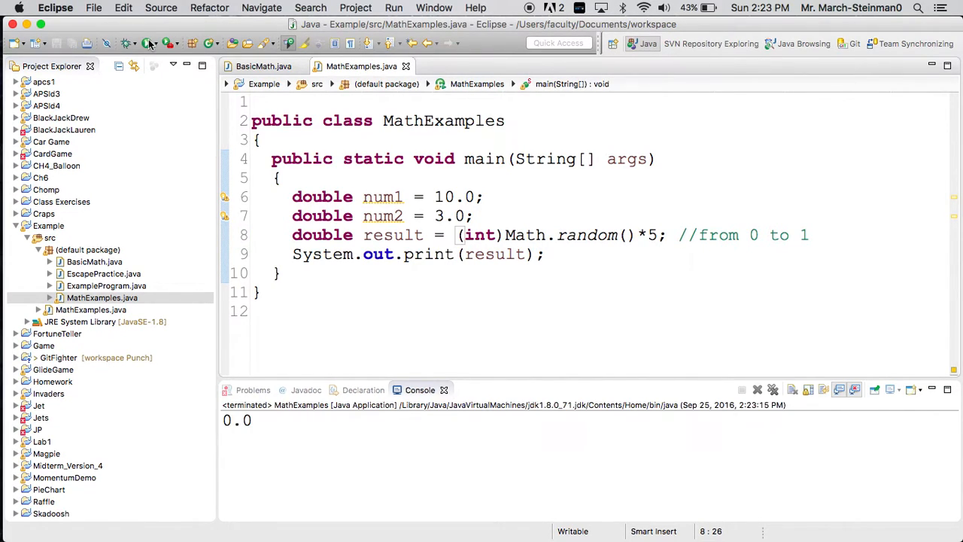
{"action": "left_click", "coordinate": [759, 389]}
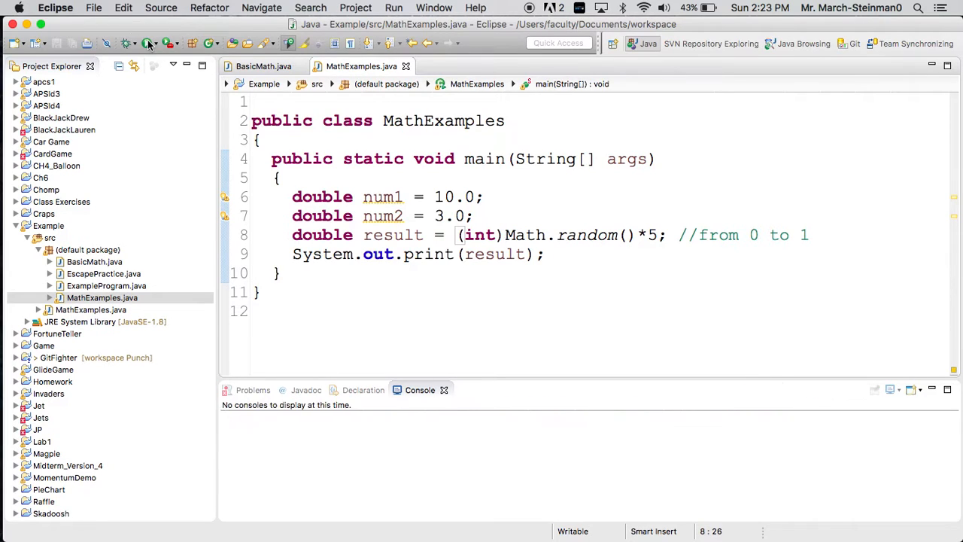
{"action": "left_click", "coordinate": [148, 43]}
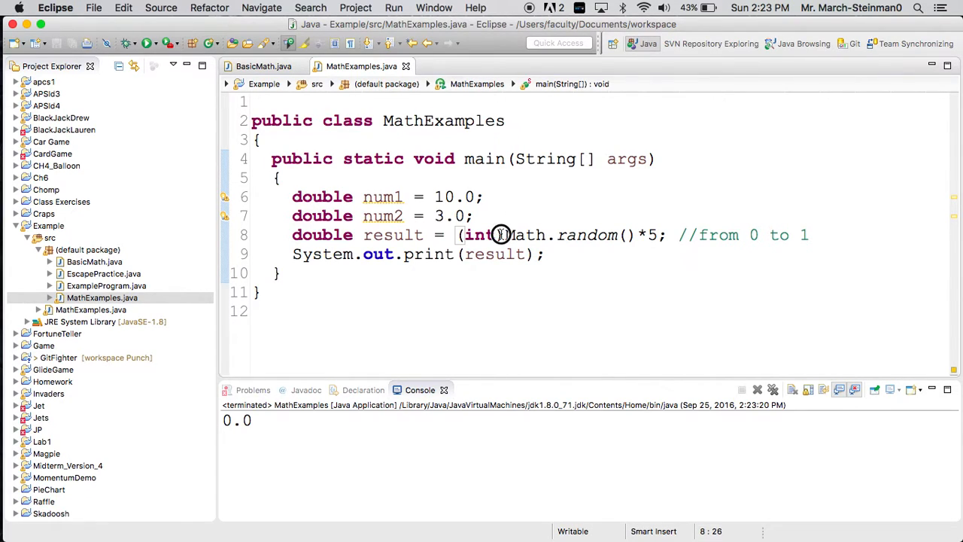
- Wrap Math.random()*5 in parentheses under the int cast and run, printing 1.0
{"action": "double_click", "coordinate": [479, 235]}
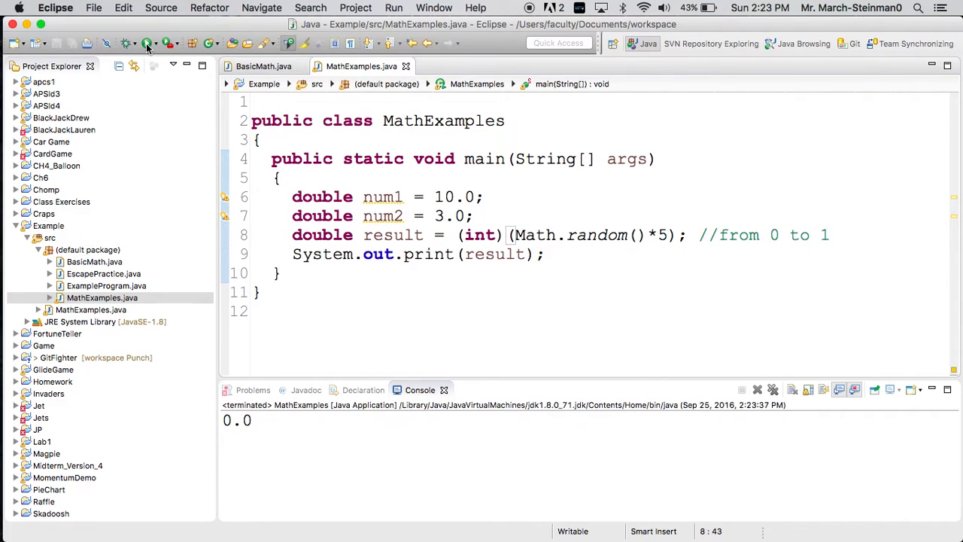
{"action": "left_click", "coordinate": [148, 42]}
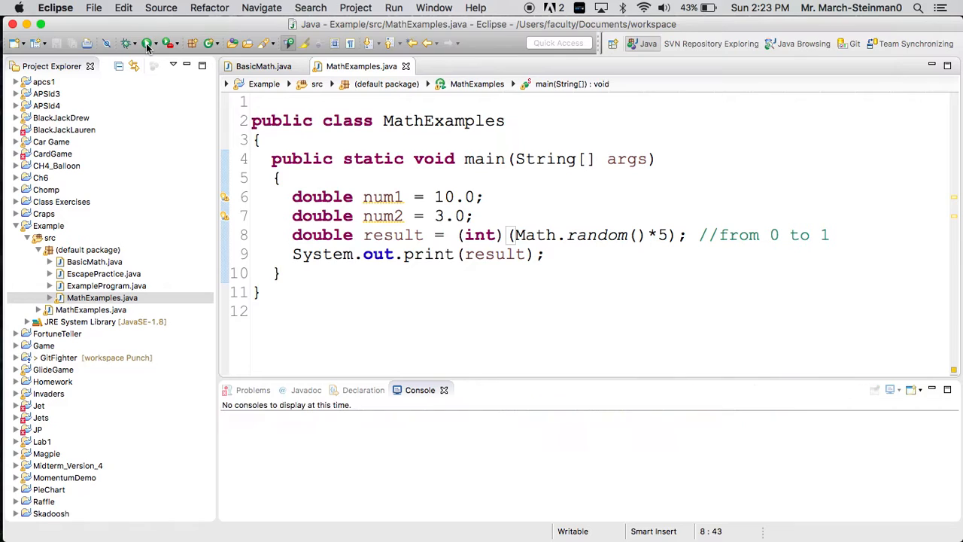
{"action": "left_click", "coordinate": [147, 42]}
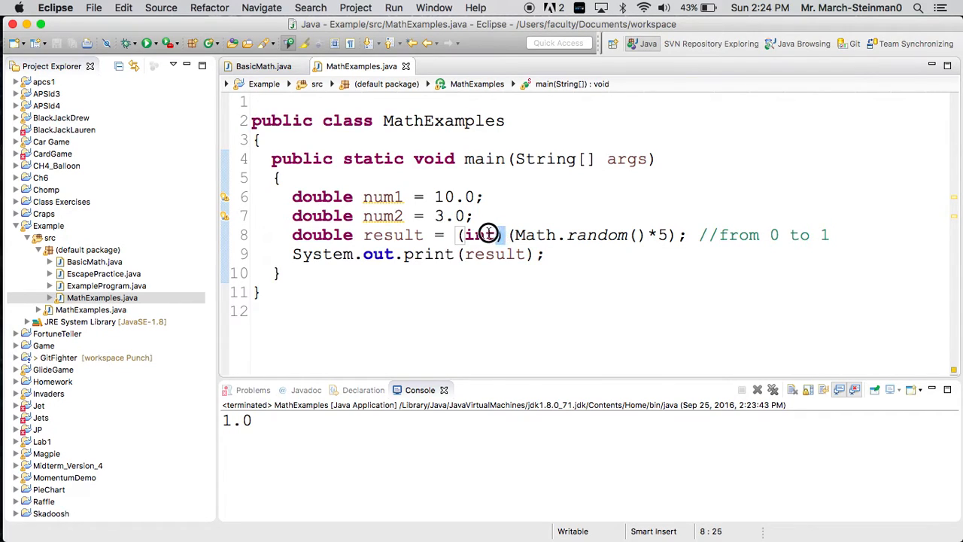
- Add +1 inside the cast and run five times, printing whole numbers like 2.0
{"action": "double_click", "coordinate": [482, 234]}
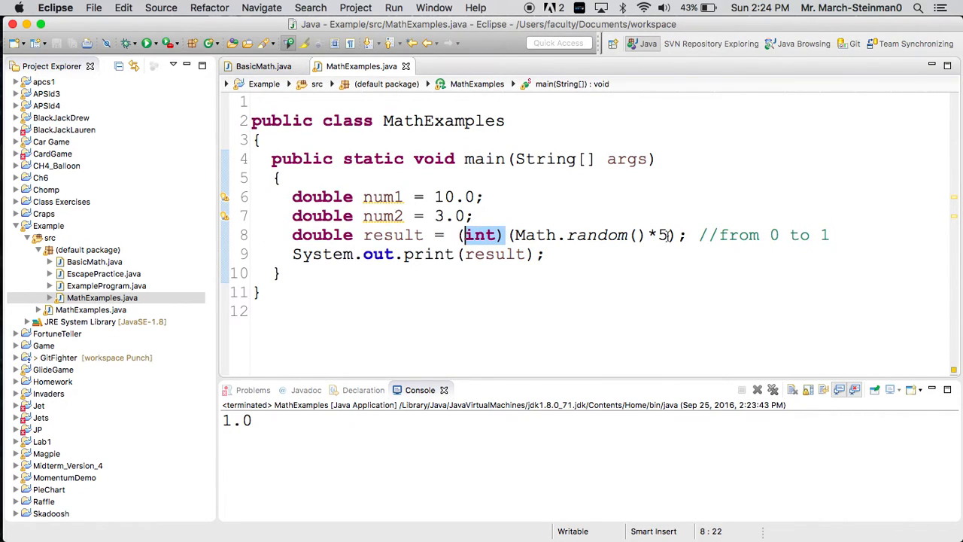
{"action": "type", "text": "+1"}
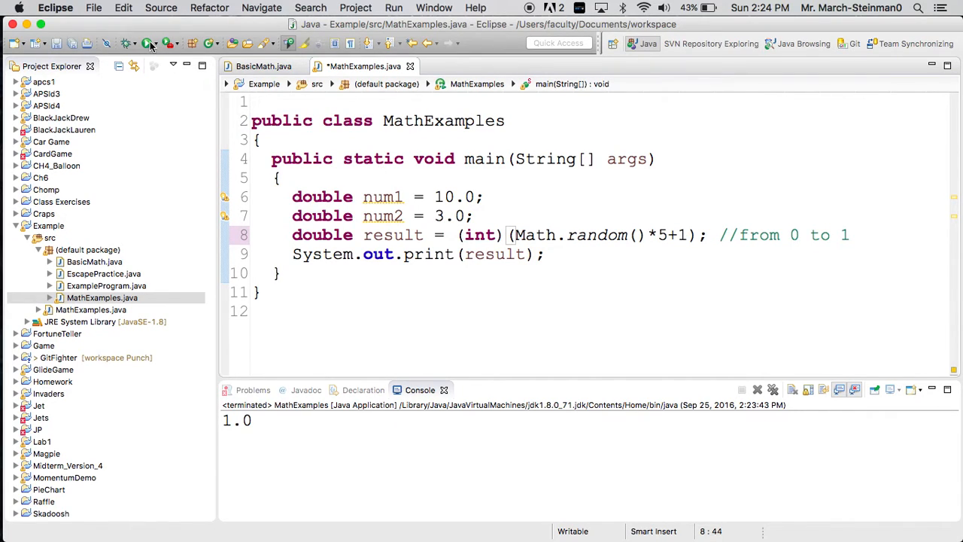
{"action": "left_click", "coordinate": [149, 42]}
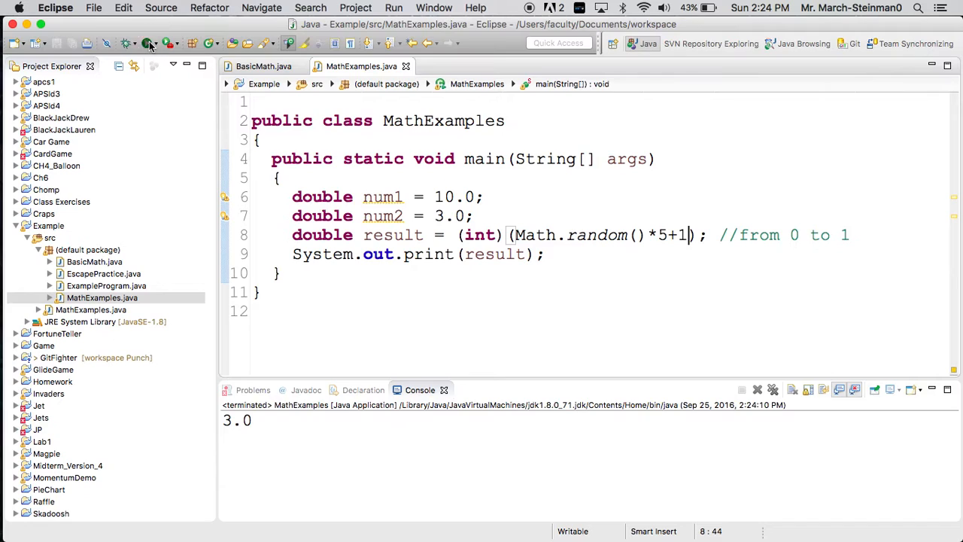
{"action": "left_click", "coordinate": [149, 42]}
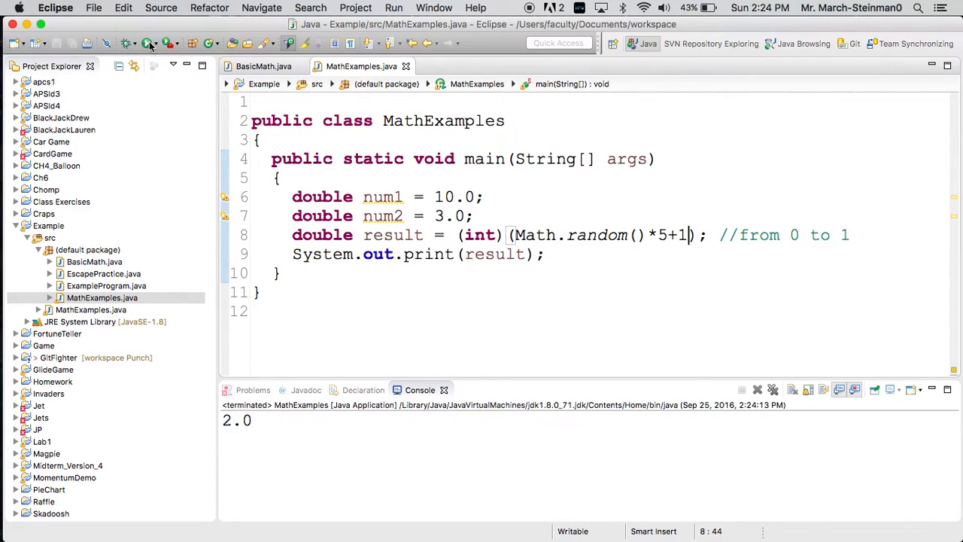
{"action": "left_click", "coordinate": [149, 42]}
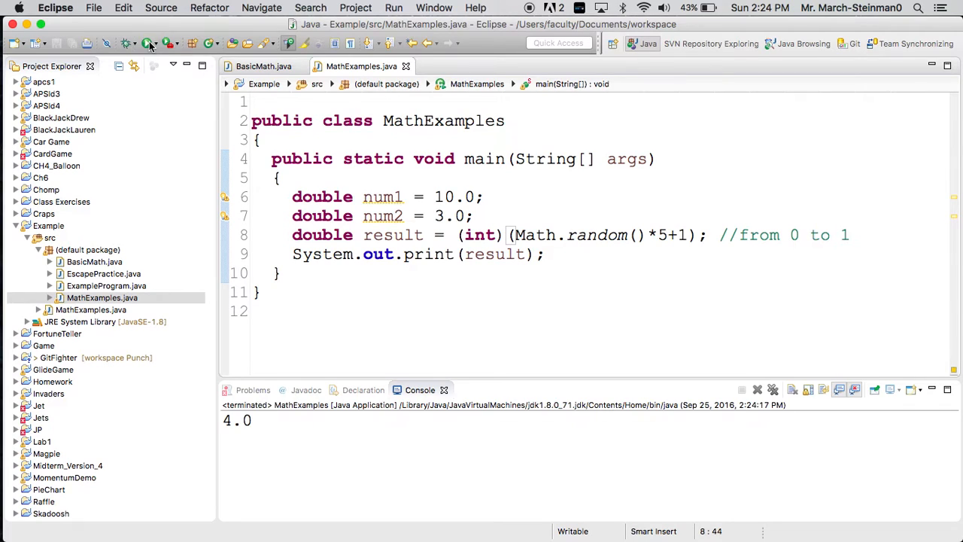
{"action": "left_click", "coordinate": [128, 42]}
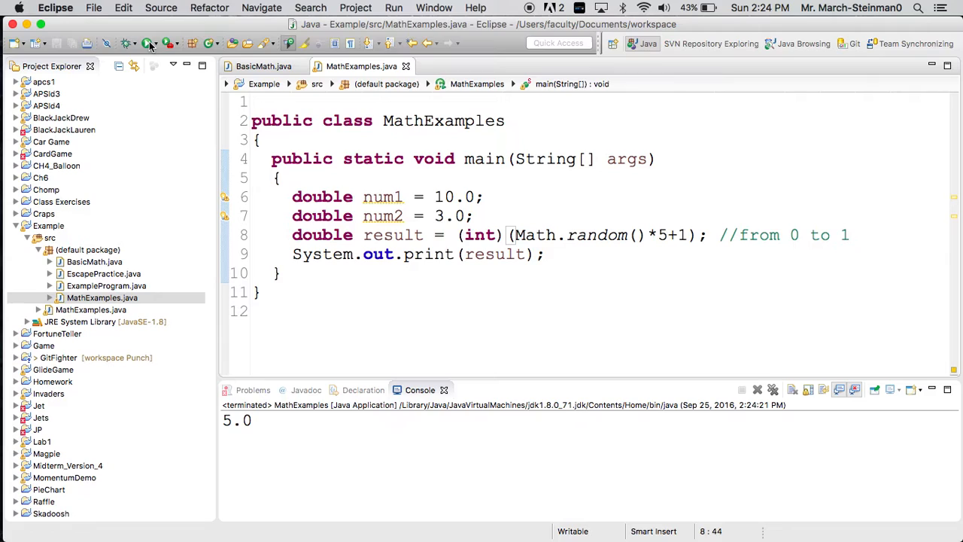
{"action": "left_click", "coordinate": [149, 43]}
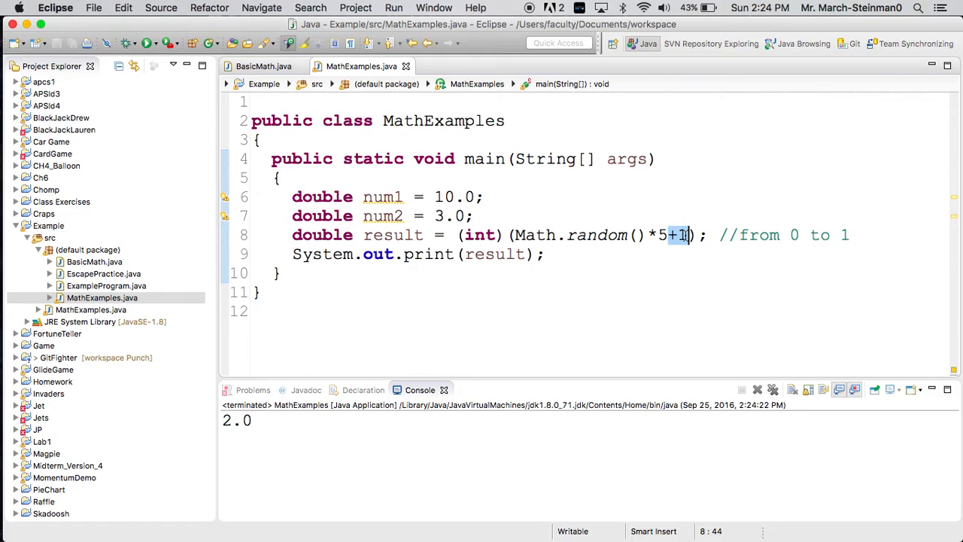
- Change the range comment to '//from 1 to 5' and select the double type on line 8
{"action": "left_click", "coordinate": [662, 235]}
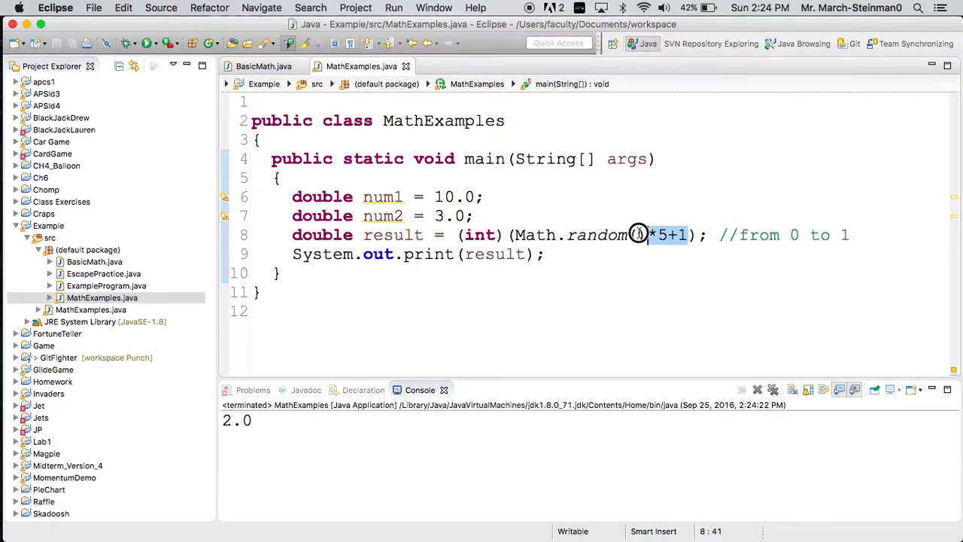
{"action": "left_click", "coordinate": [794, 235]}
{"action": "type", "text": "1"}
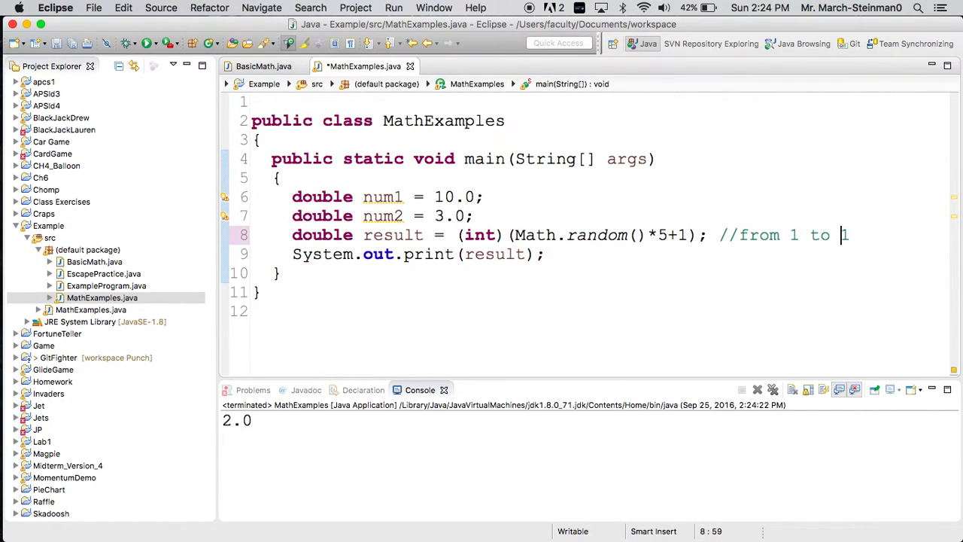
{"action": "type", "text": "5"}
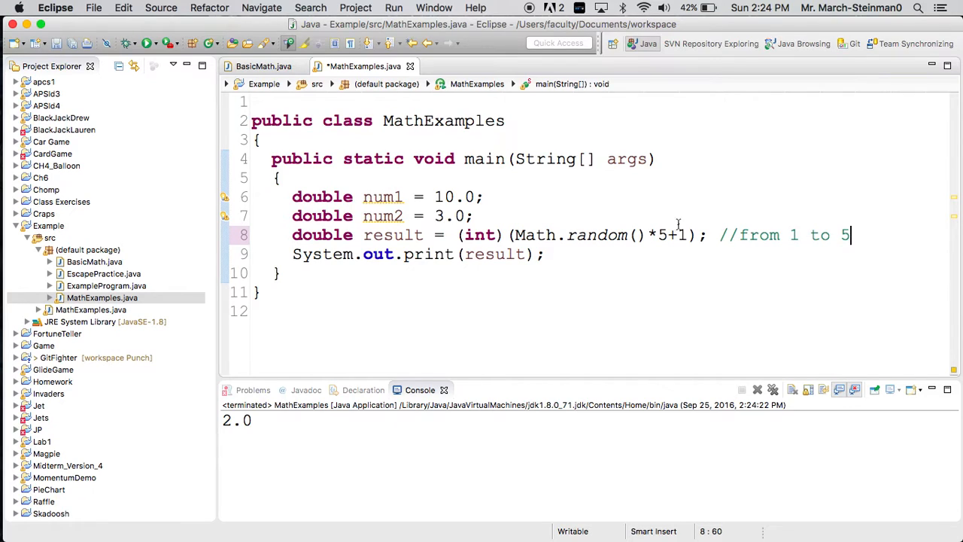
{"action": "left_click", "coordinate": [364, 217]}
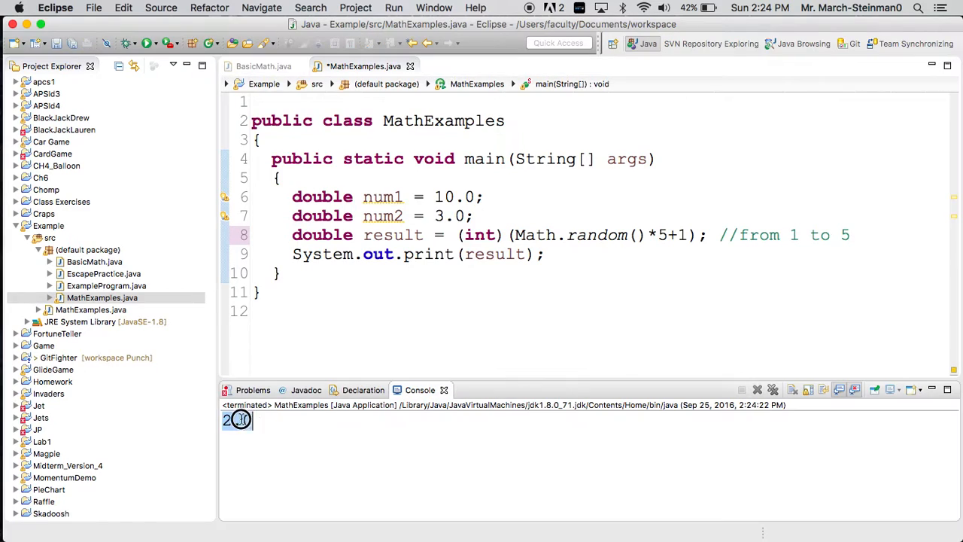
{"action": "double_click", "coordinate": [322, 234]}
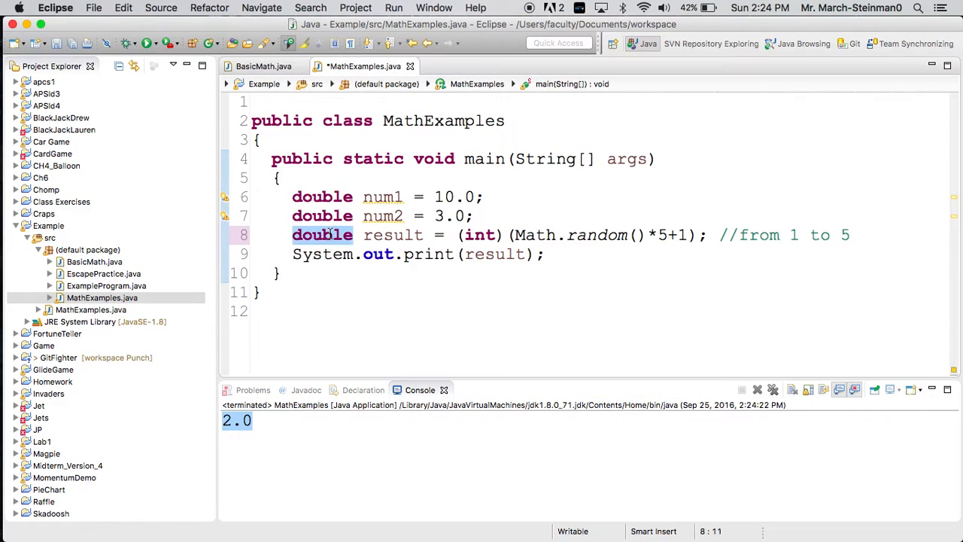
- Declare result as int instead of double and run, printing 1
{"action": "type", "text": "int"}
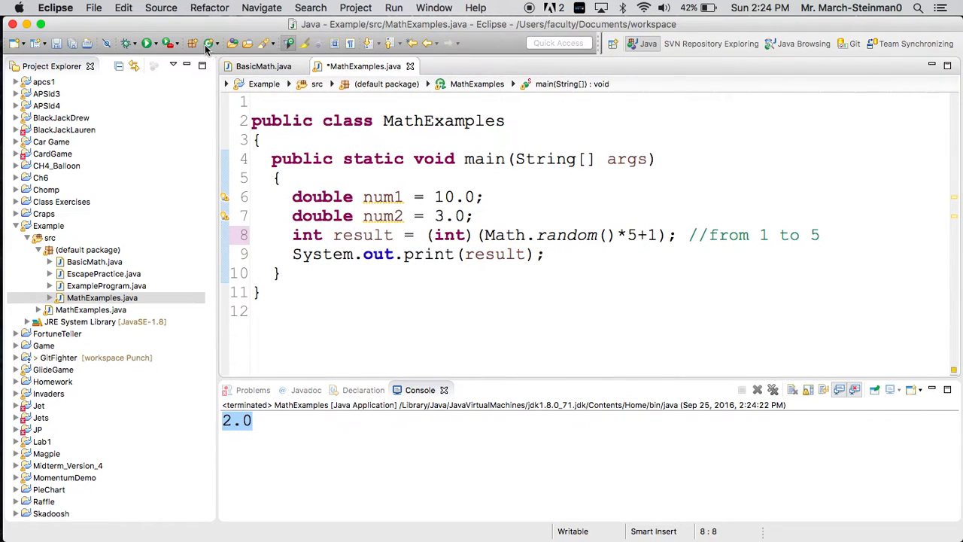
{"action": "left_click", "coordinate": [148, 42]}
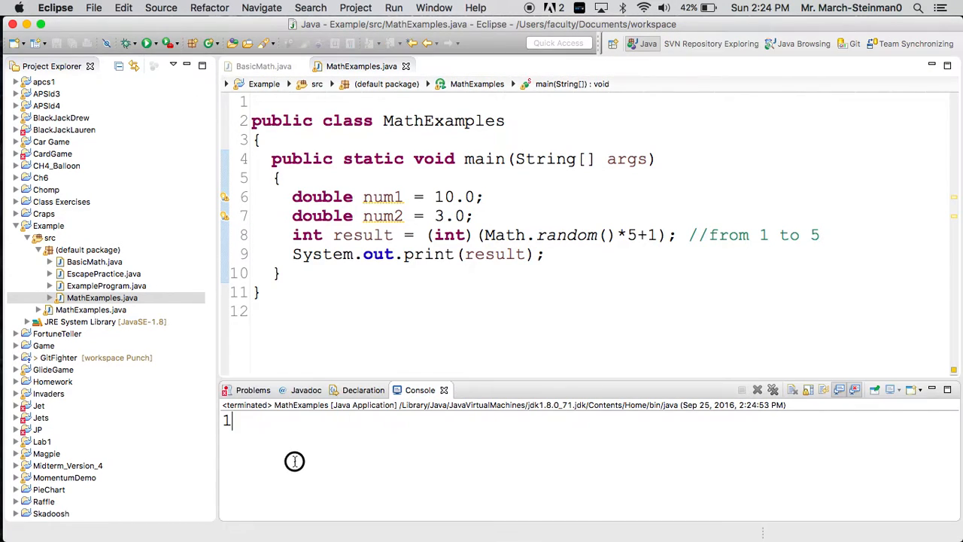
{"action": "left_click", "coordinate": [638, 218]}
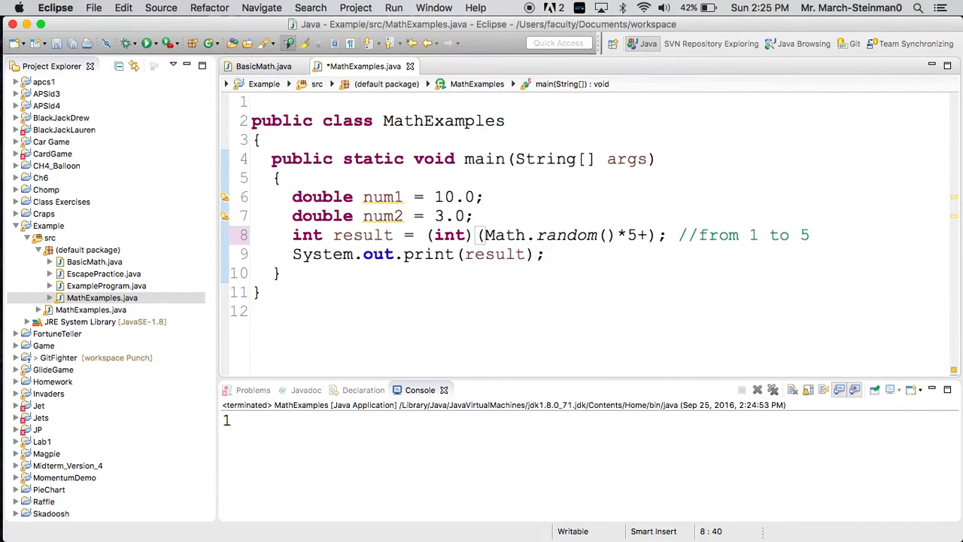
- Change the offset from +1 to +.5 and run seven times, printing whole numbers like 1, 3, 4
{"action": "type", "text": ".5"}
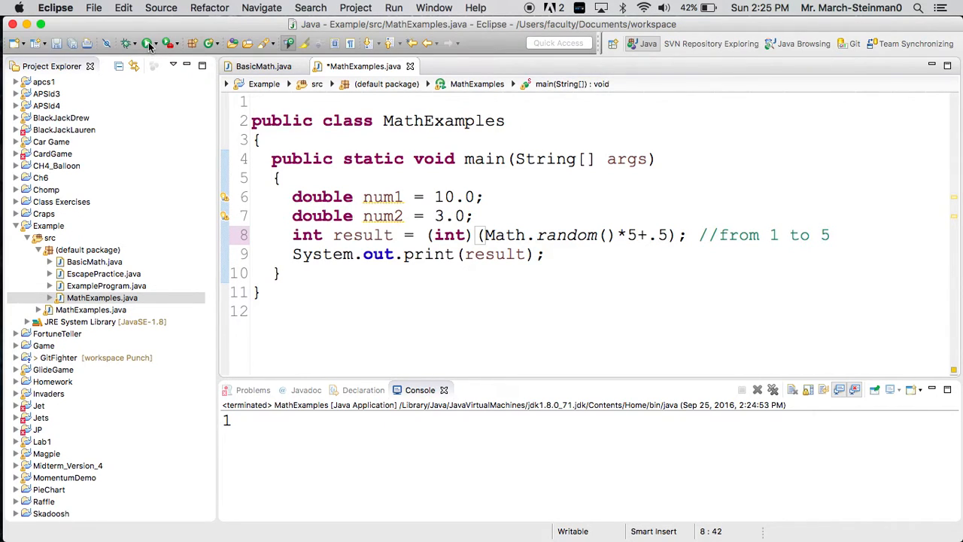
{"action": "left_click", "coordinate": [147, 42]}
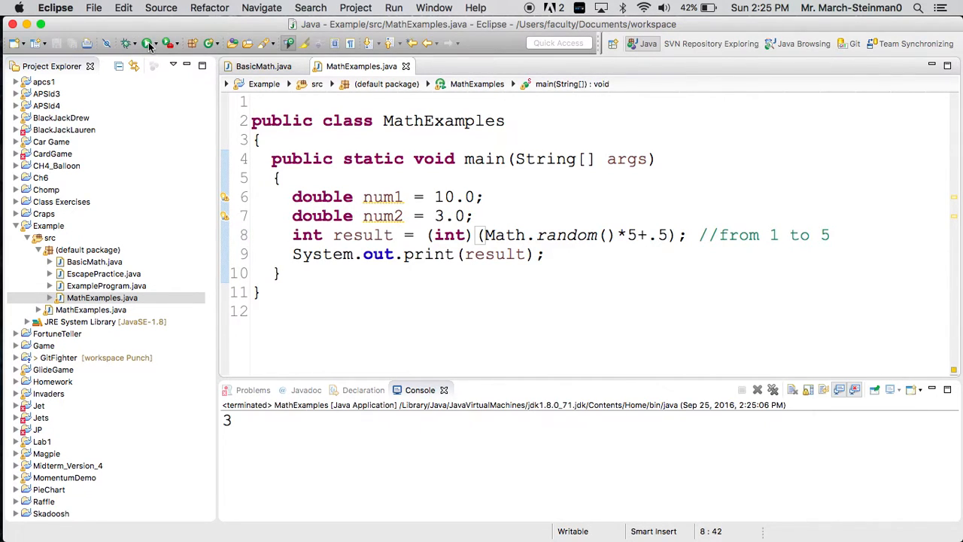
{"action": "left_click", "coordinate": [147, 42]}
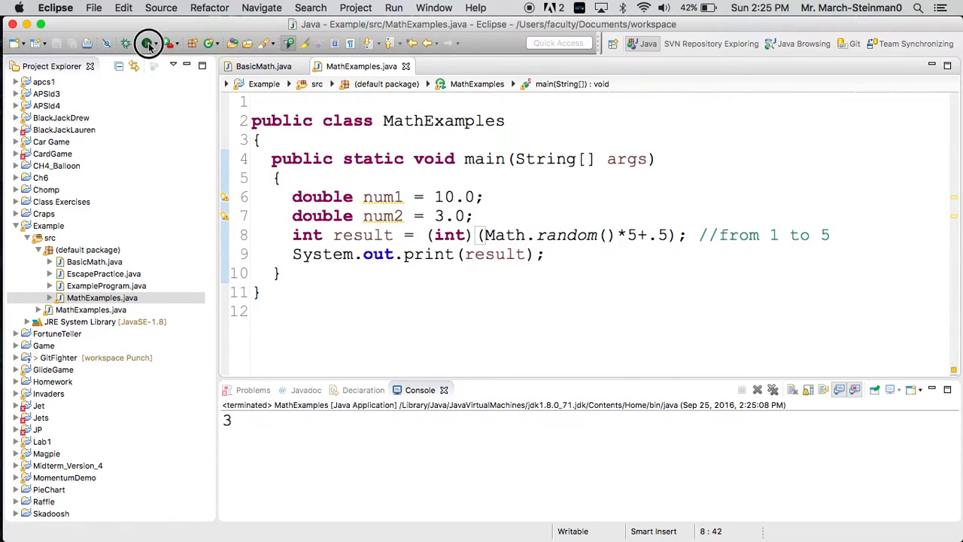
{"action": "left_click", "coordinate": [148, 42]}
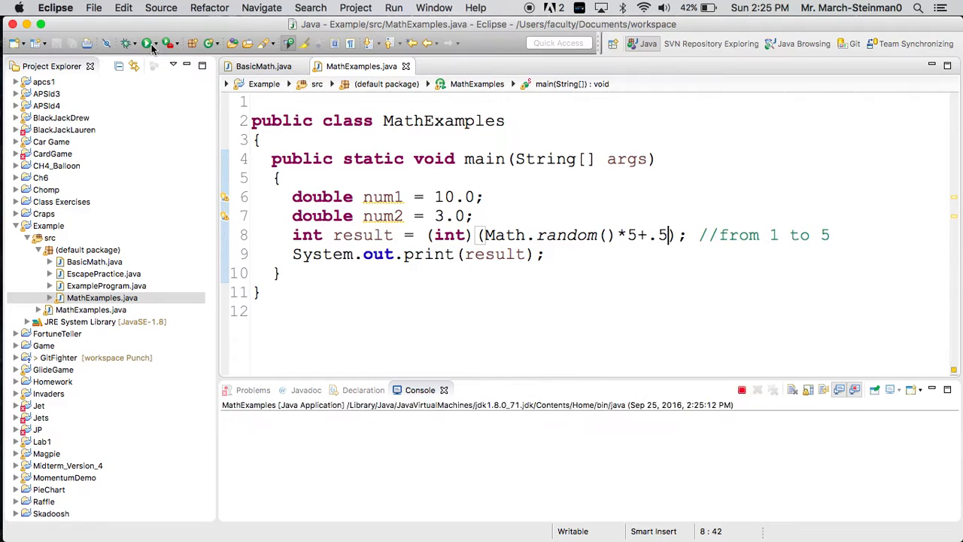
{"action": "left_click", "coordinate": [147, 42]}
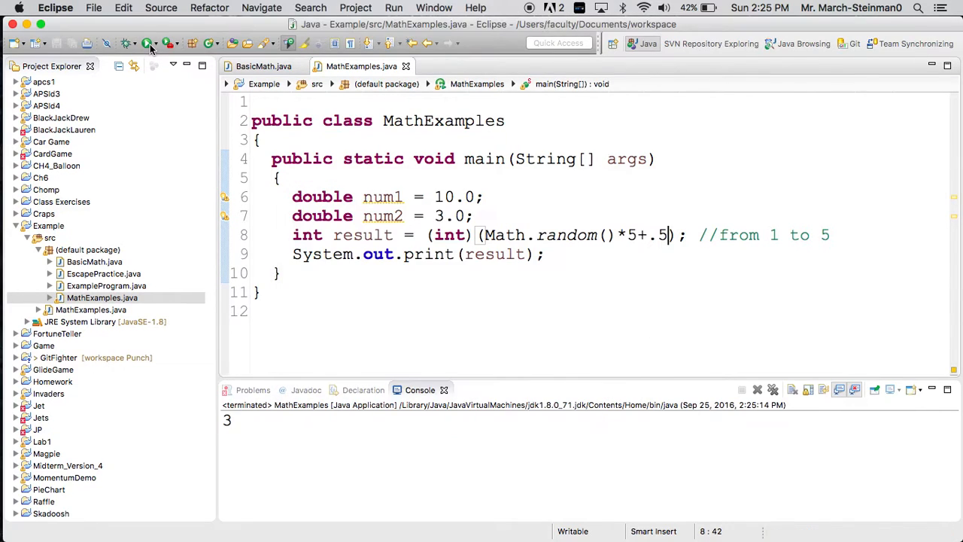
{"action": "left_click", "coordinate": [148, 42]}
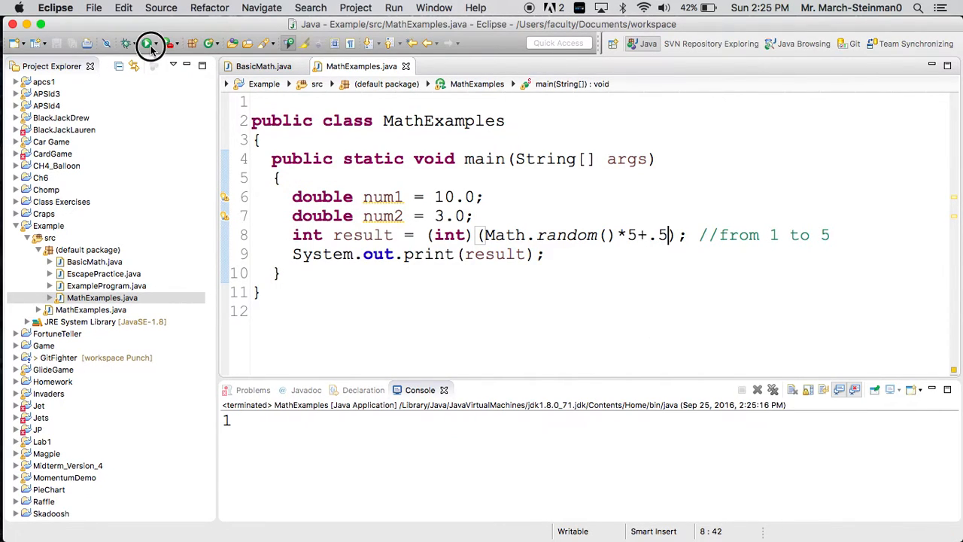
{"action": "left_click", "coordinate": [150, 42]}
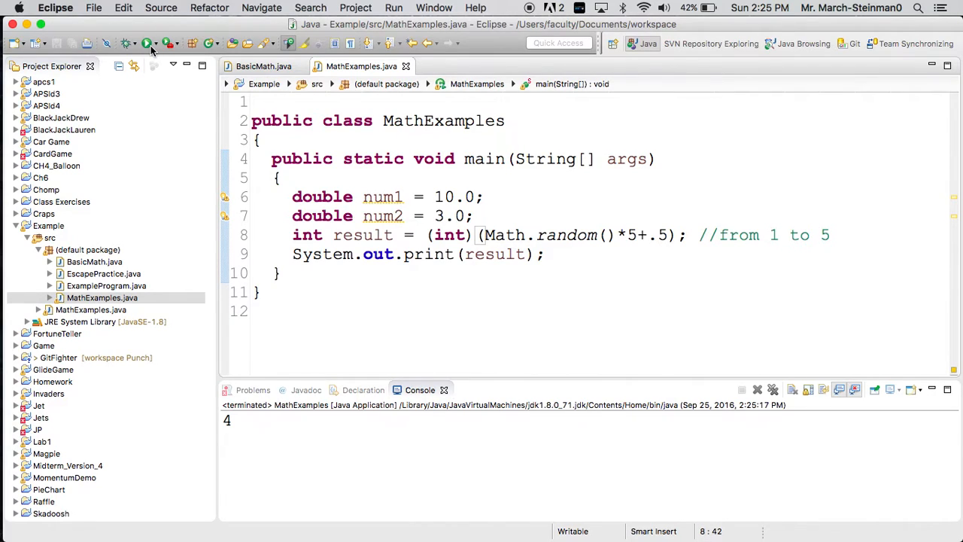
{"action": "left_click", "coordinate": [147, 42]}
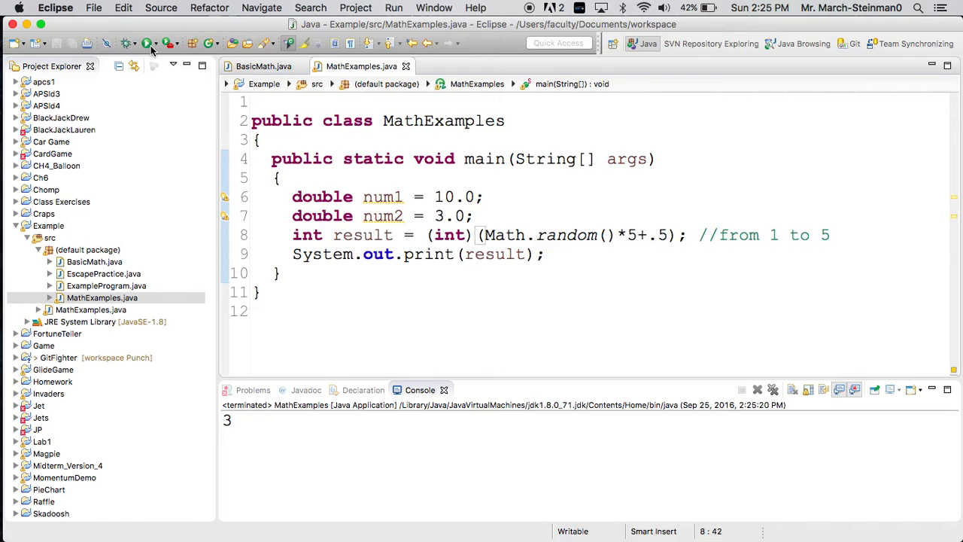
{"action": "mouse_move", "coordinate": [82, 30]}
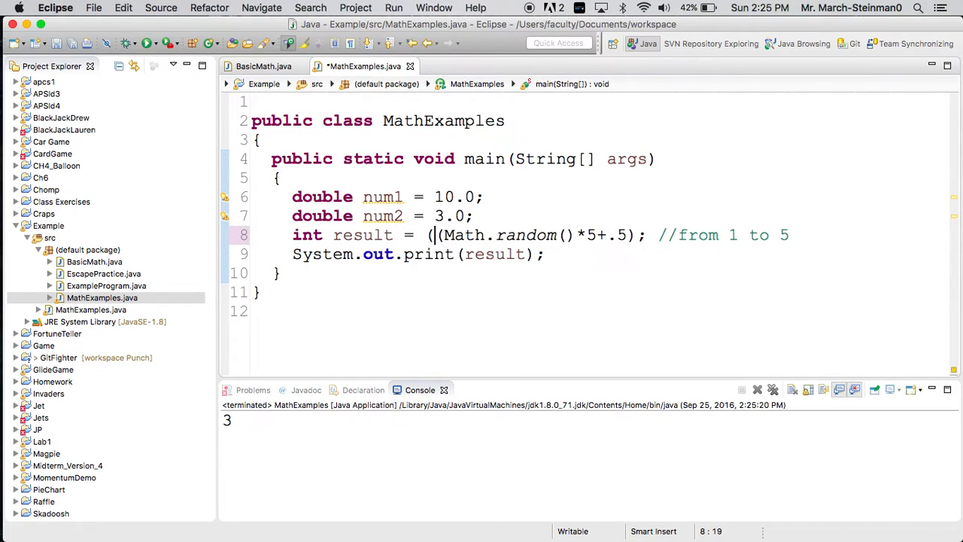
- Wrap the expression in Math.floor(...) and declare result as double
{"action": "type", "text": "Math."}
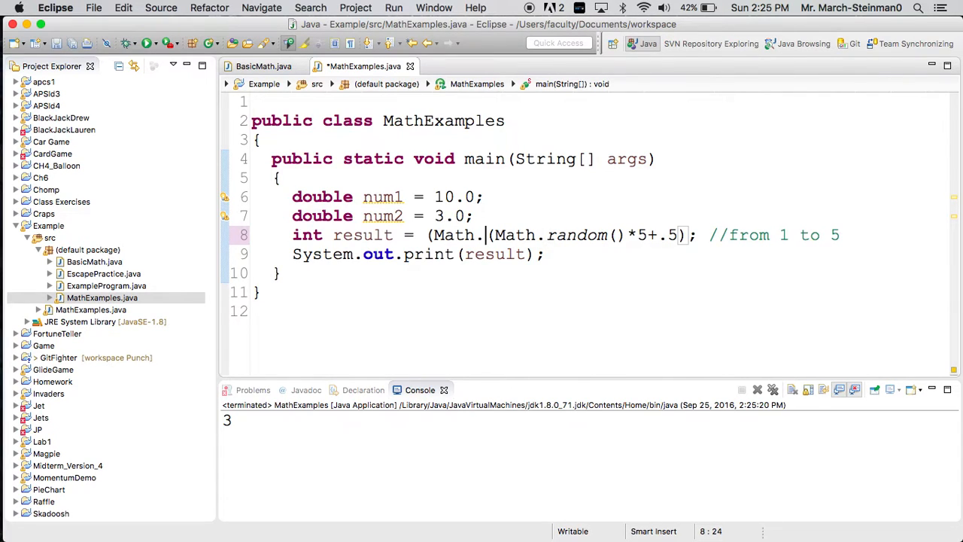
{"action": "key", "text": "Backspace"}
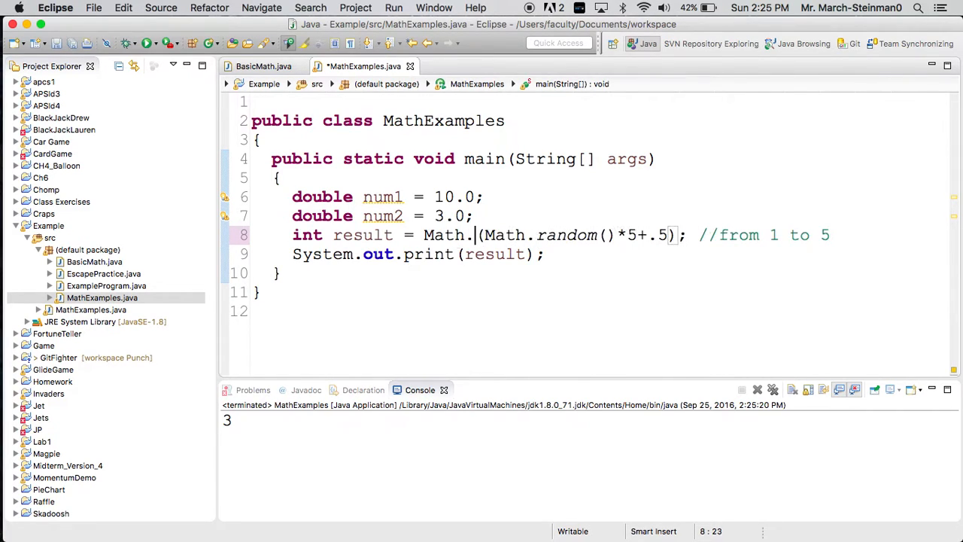
{"action": "type", "text": "floor"}
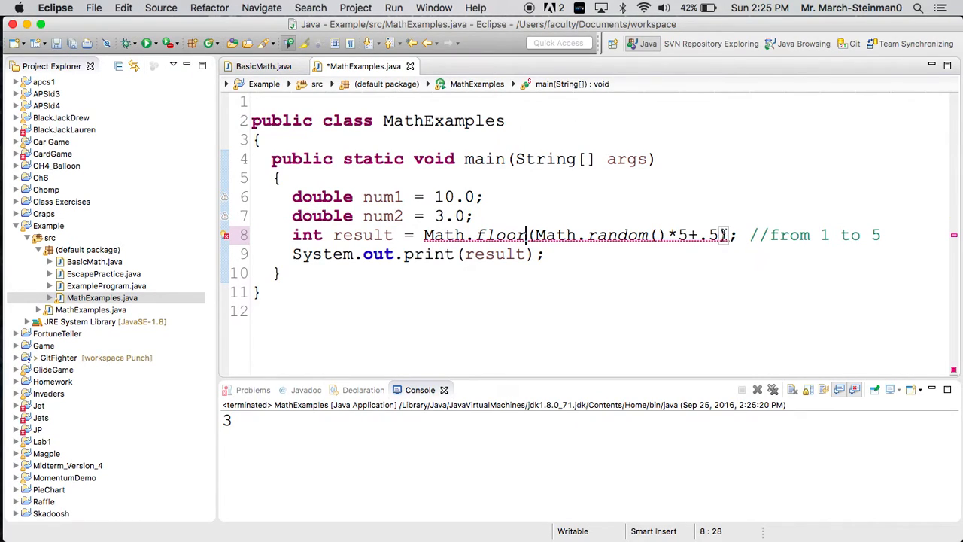
{"action": "type", "text": ")"}
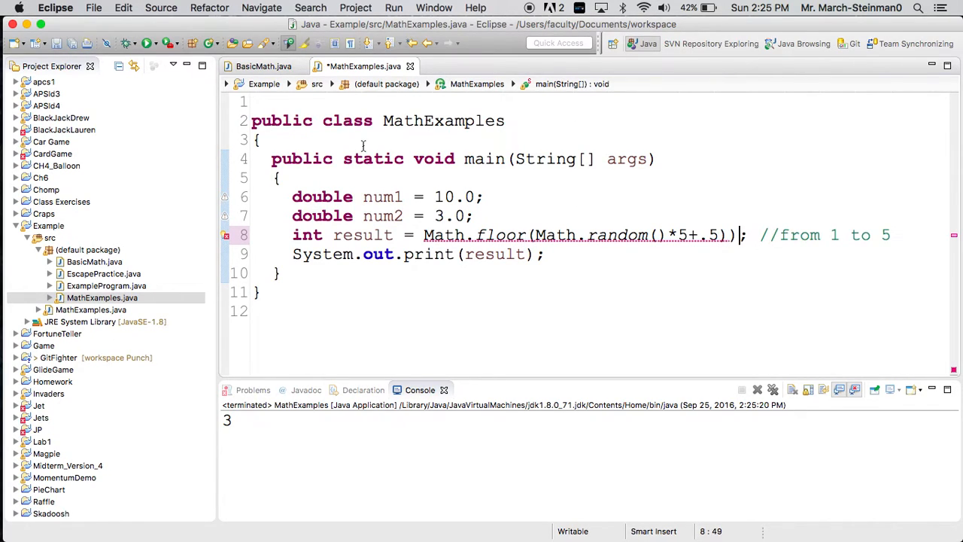
{"action": "mouse_move", "coordinate": [637, 226]}
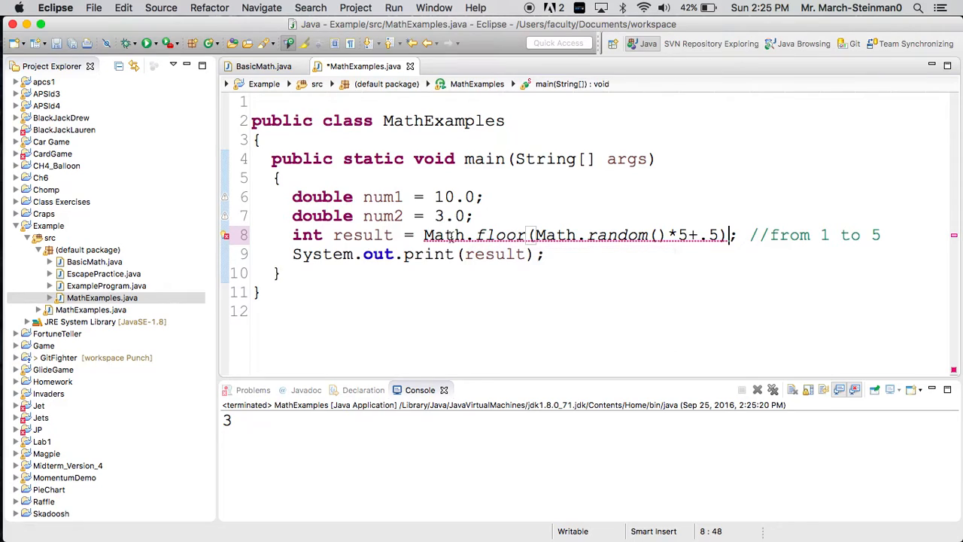
{"action": "type", "text": "double"}
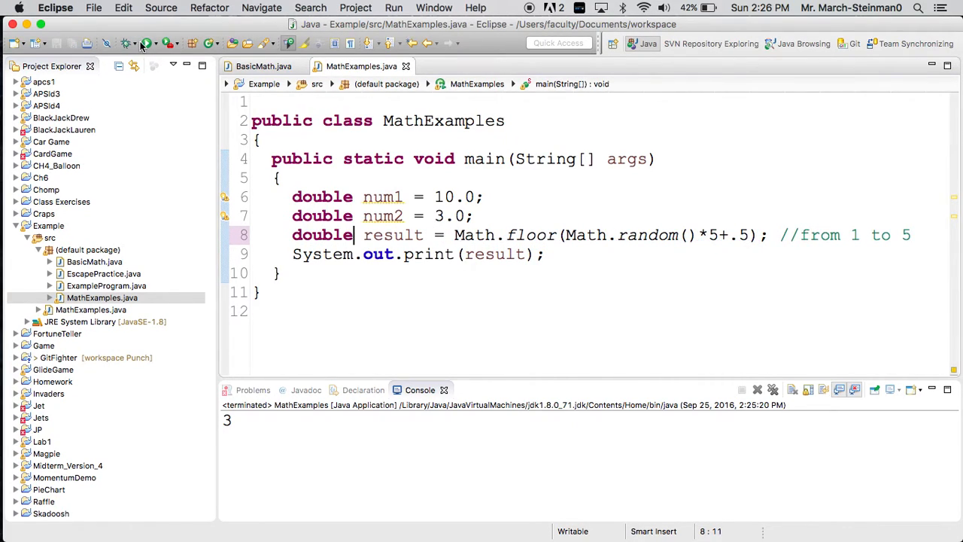
- Run the floor version twice, printing whole numbers like 1.0 and 3.0, then edit the offset to 1
{"action": "left_click", "coordinate": [146, 42]}
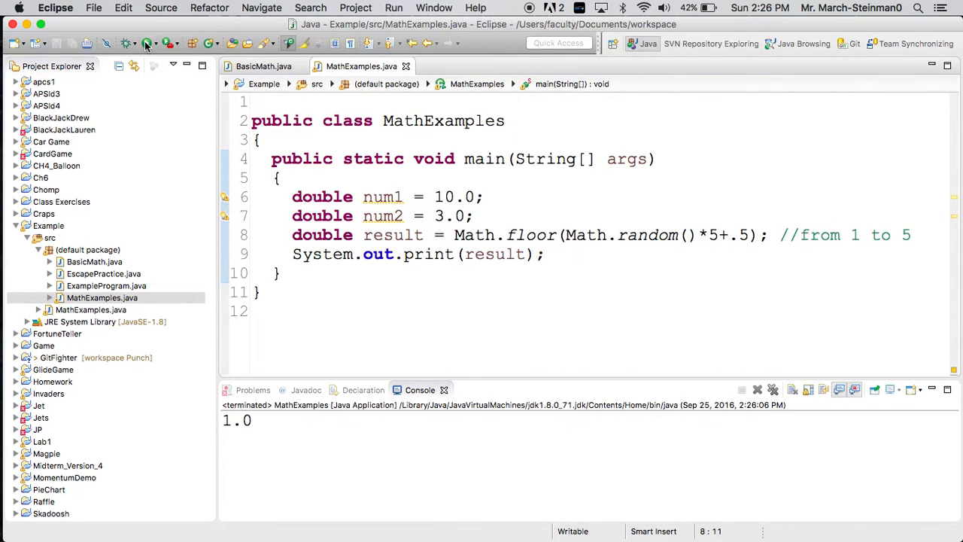
{"action": "left_click", "coordinate": [145, 42]}
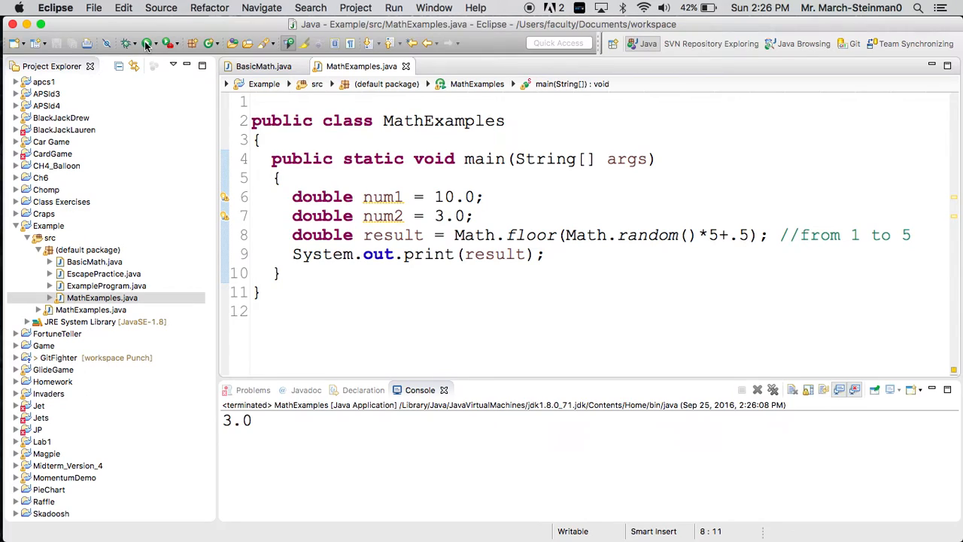
{"action": "left_click", "coordinate": [148, 42]}
{"action": "type", "text": "1"}
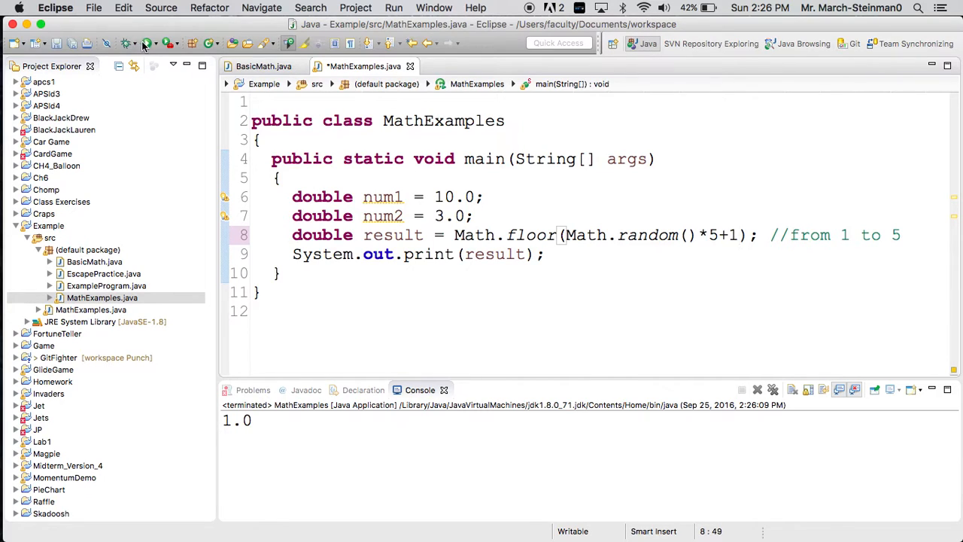
- Run the program three times with the +1 offset to check the whole-number results
{"action": "left_click", "coordinate": [147, 43]}
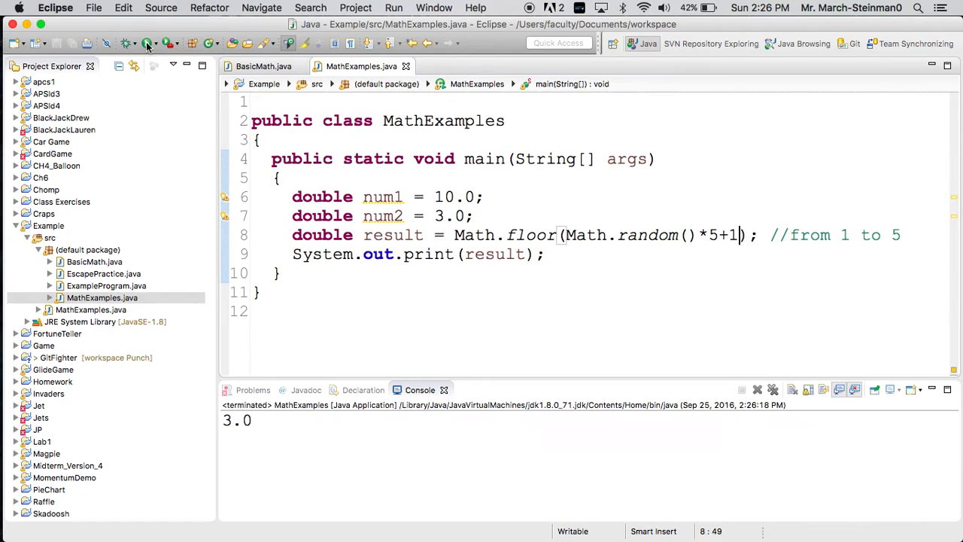
{"action": "left_click", "coordinate": [147, 42]}
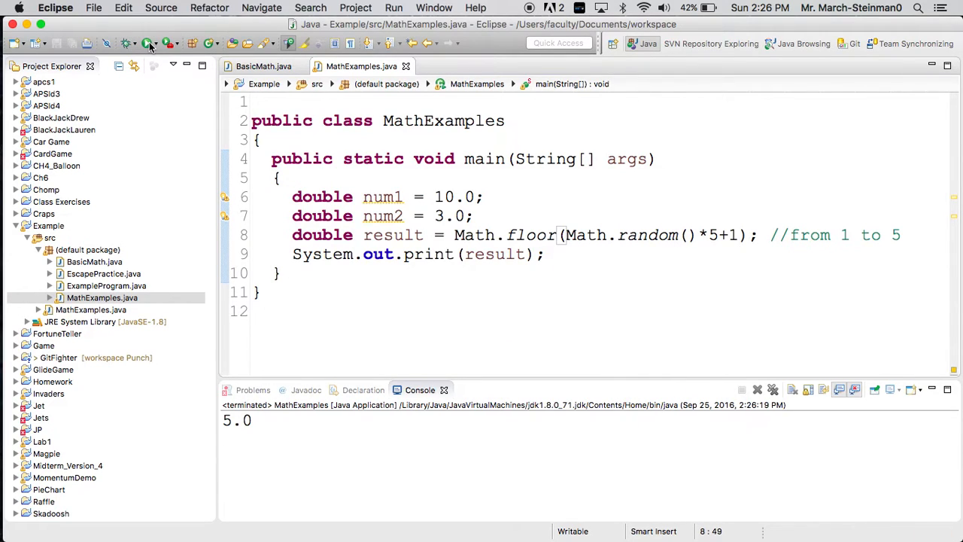
{"action": "left_click", "coordinate": [148, 42]}
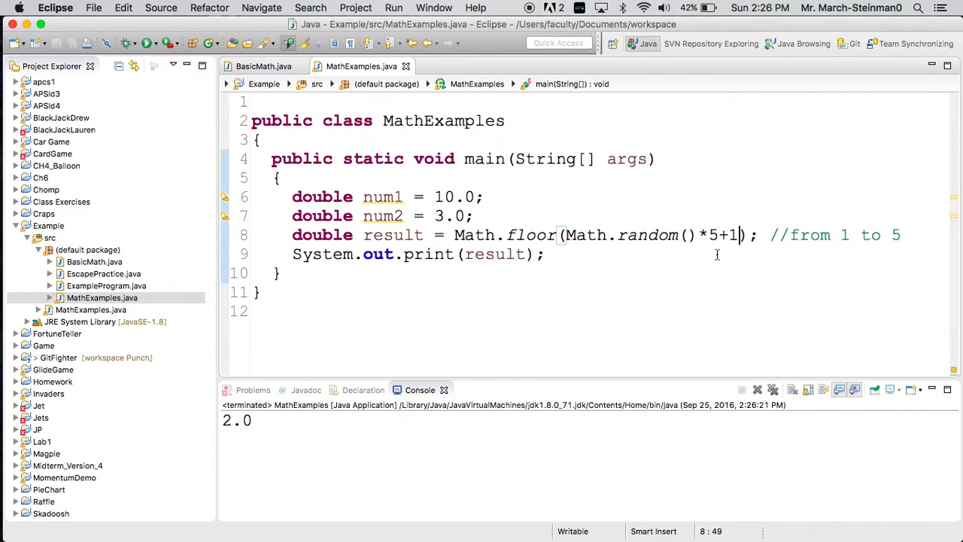
- Change the multiplier from 5 to 6 and run twice, then select floor for replacement
{"action": "type", "text": "6"}
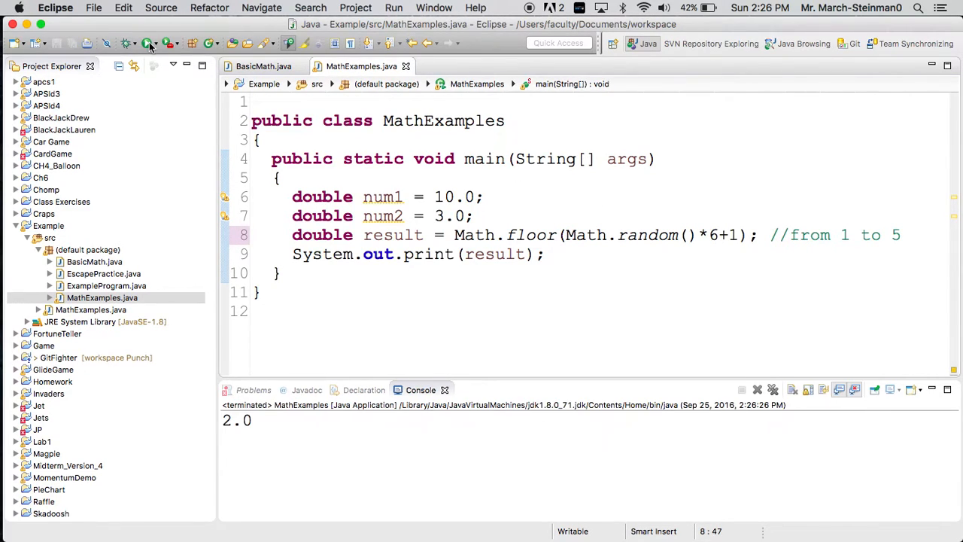
{"action": "left_click", "coordinate": [149, 43]}
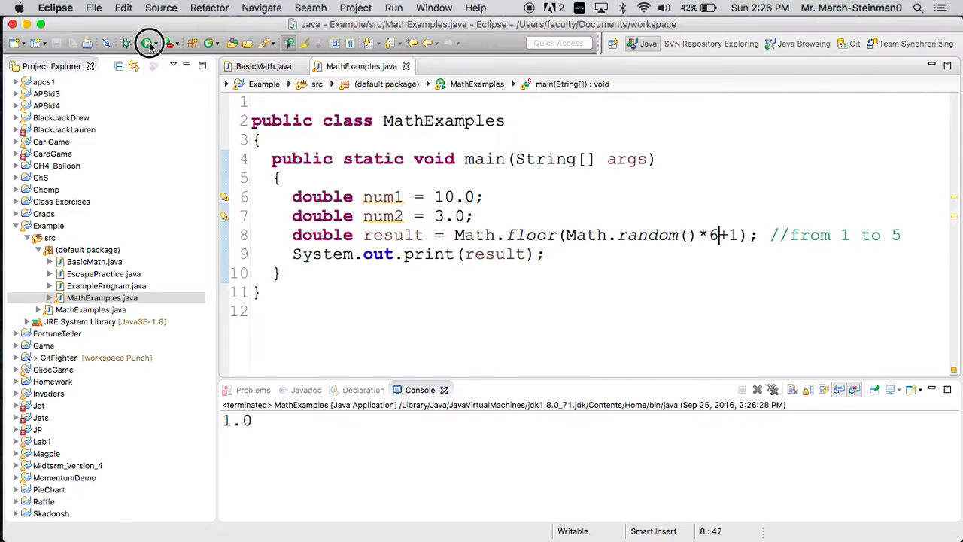
{"action": "left_click", "coordinate": [149, 43]}
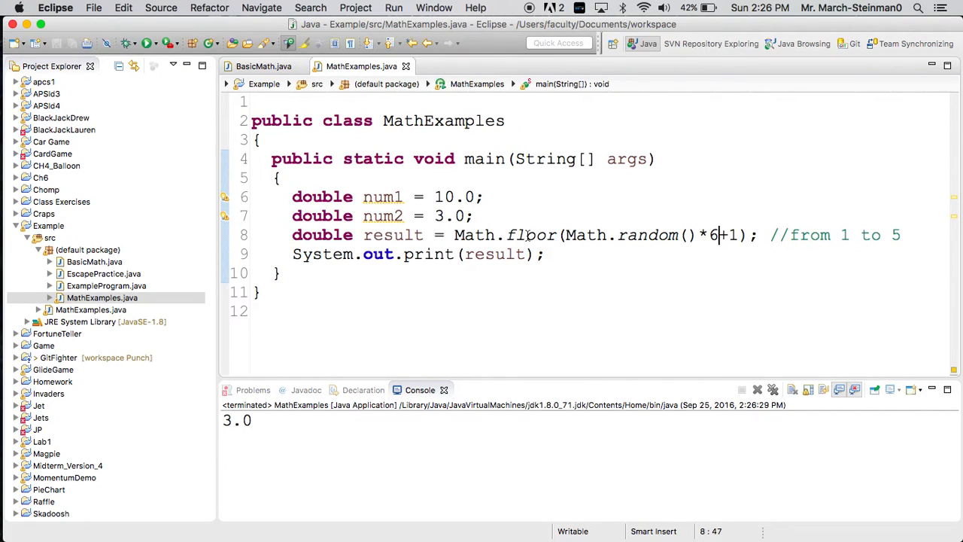
{"action": "double_click", "coordinate": [529, 234]}
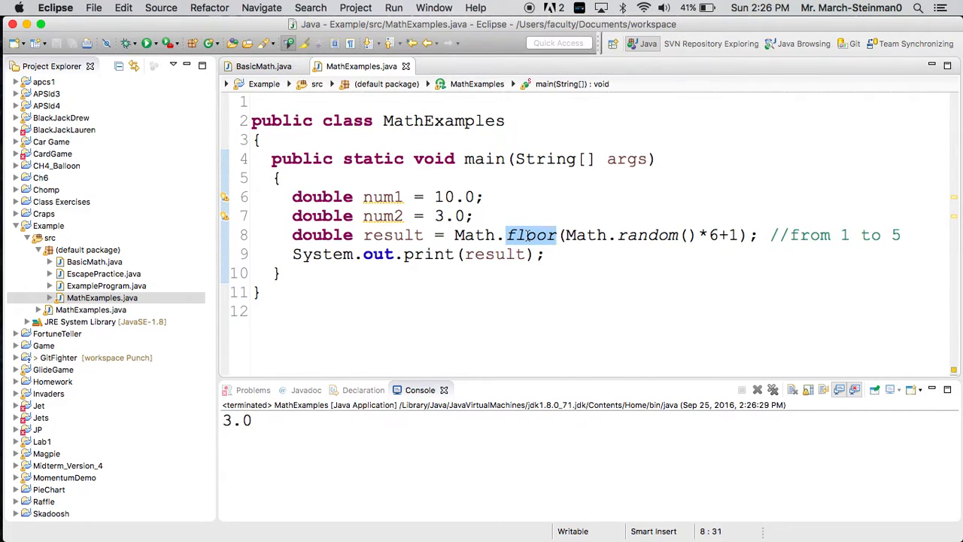
- Replace Math.floor with Math.round and run the rounded version a few times
{"action": "type", "text": "round"}
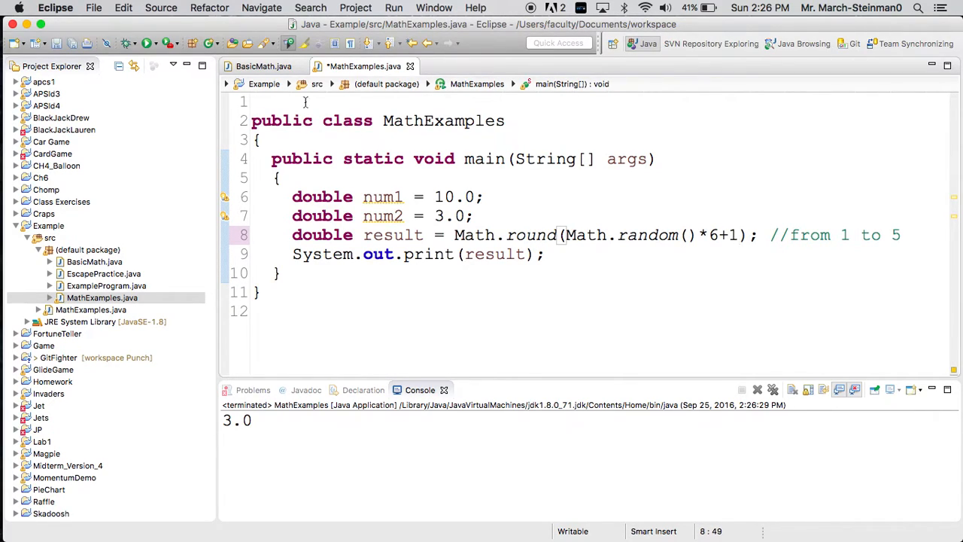
{"action": "left_click", "coordinate": [148, 42]}
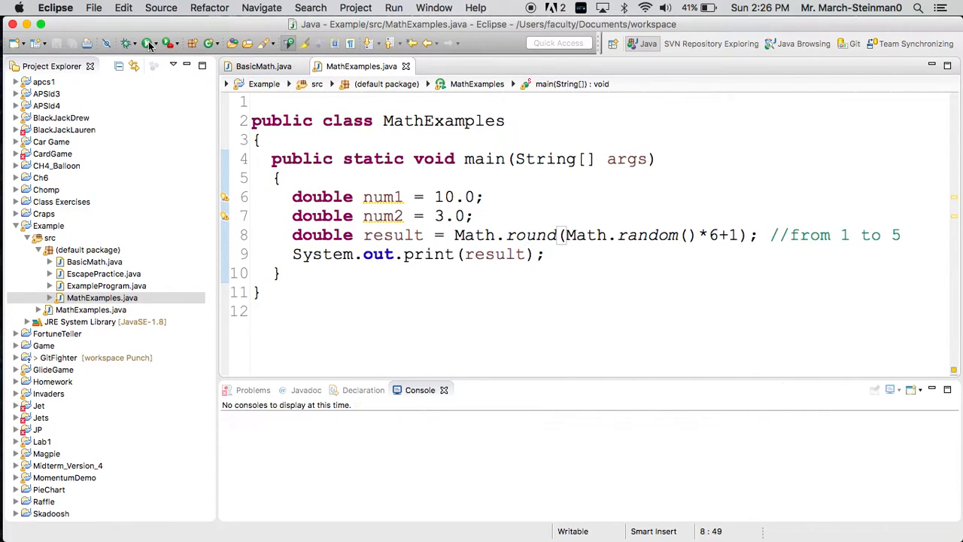
{"action": "left_click", "coordinate": [149, 42]}
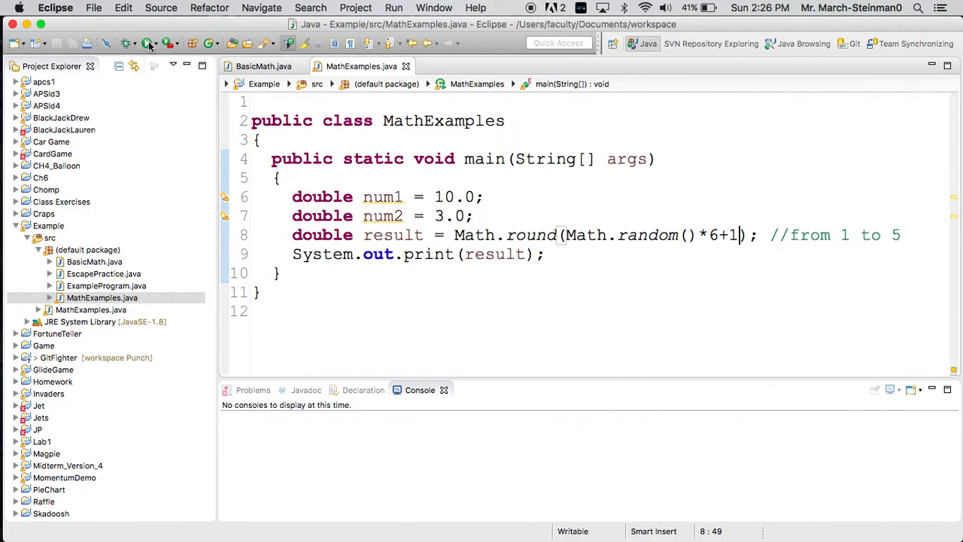
{"action": "left_click", "coordinate": [148, 42]}
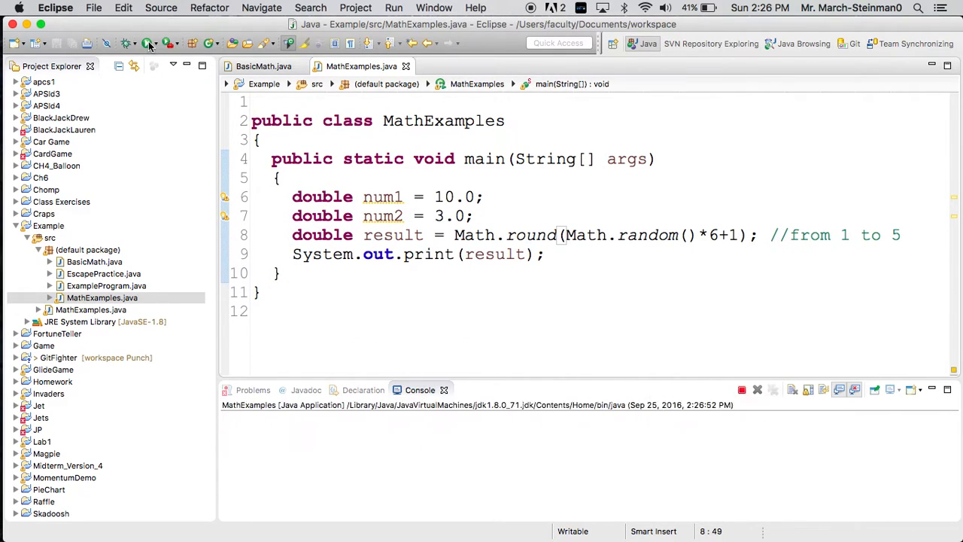
- Change the offset from +1 to +.5 and run repeatedly, printing values like 1.0 and 2.0
{"action": "left_click", "coordinate": [148, 42]}
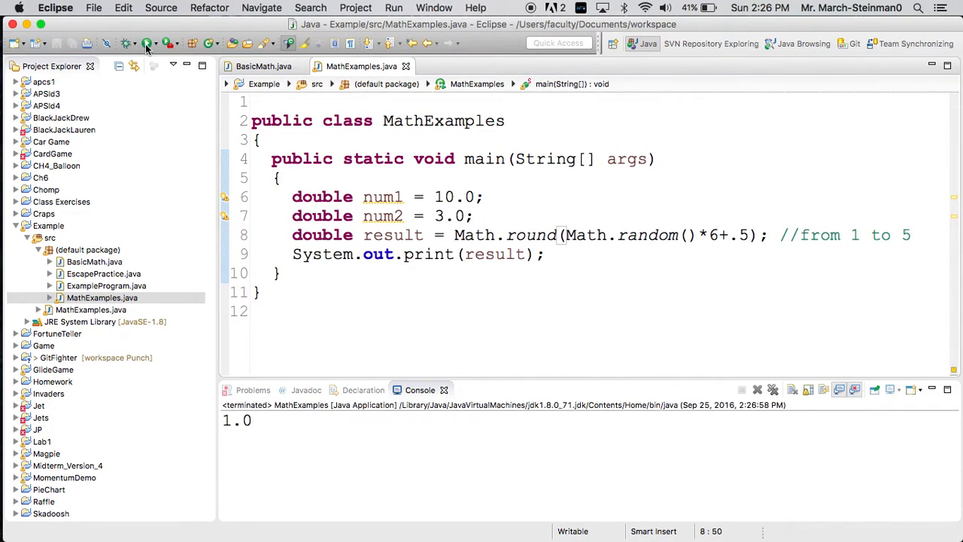
{"action": "left_click", "coordinate": [147, 42]}
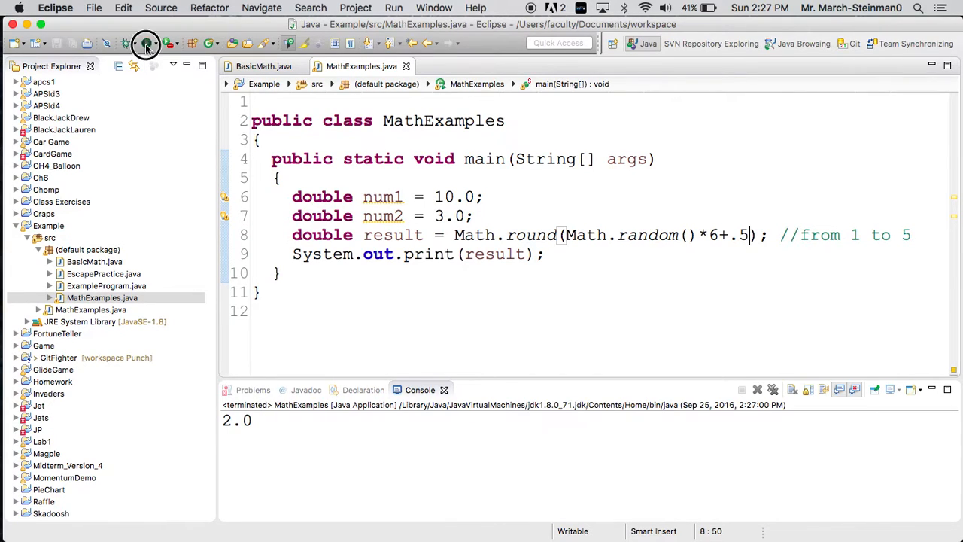
{"action": "left_click", "coordinate": [146, 42]}
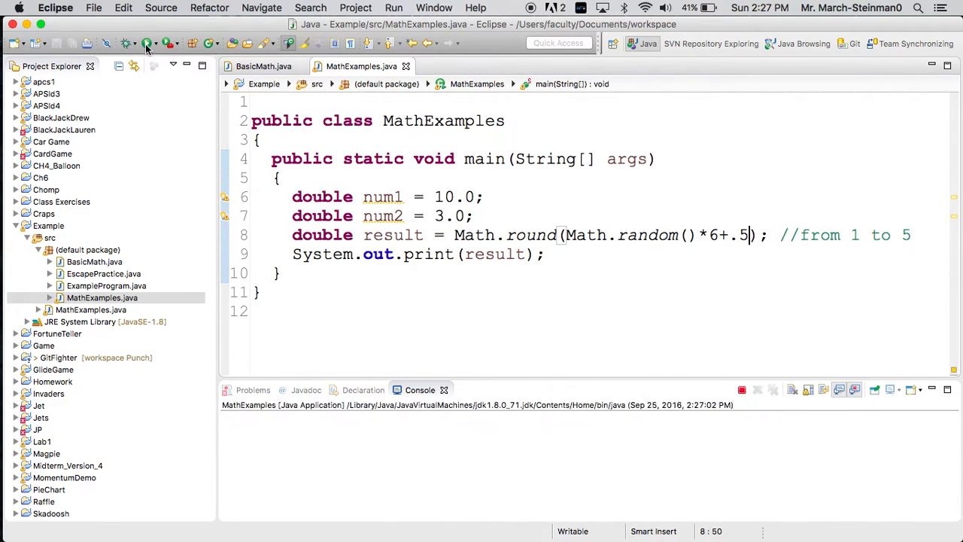
{"action": "left_click", "coordinate": [148, 42]}
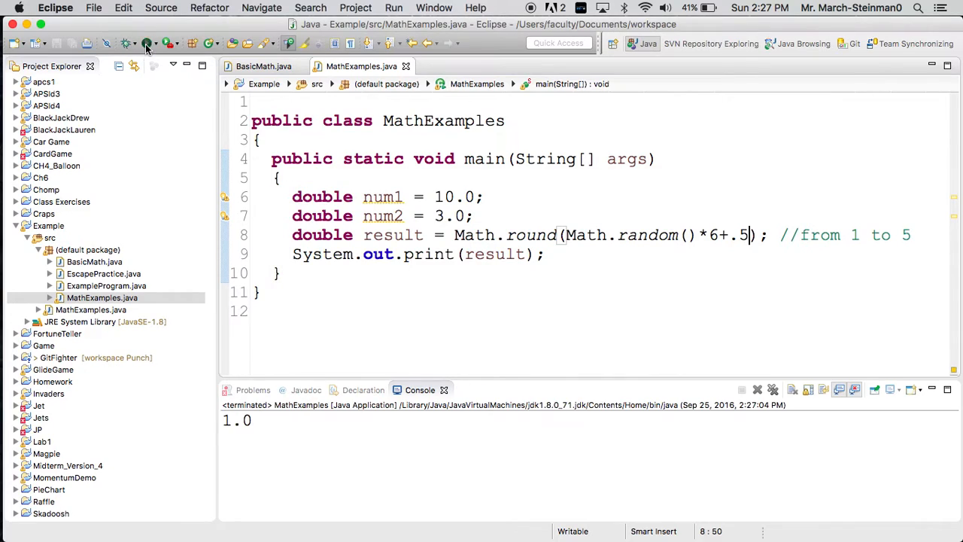
{"action": "left_click", "coordinate": [147, 42]}
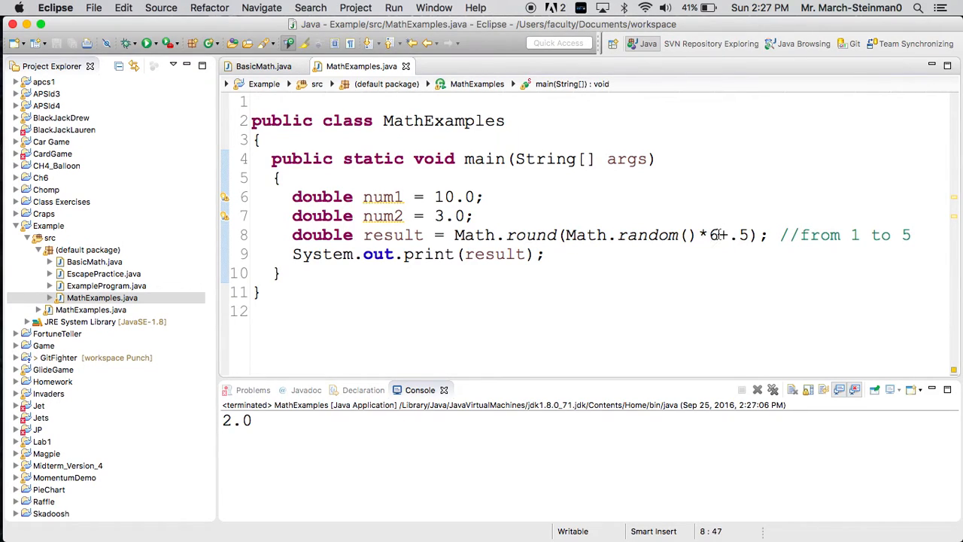
- Change the multiplier from 6 to 300 and run twice, getting 76.0 and 260.0
{"action": "type", "text": "00"}
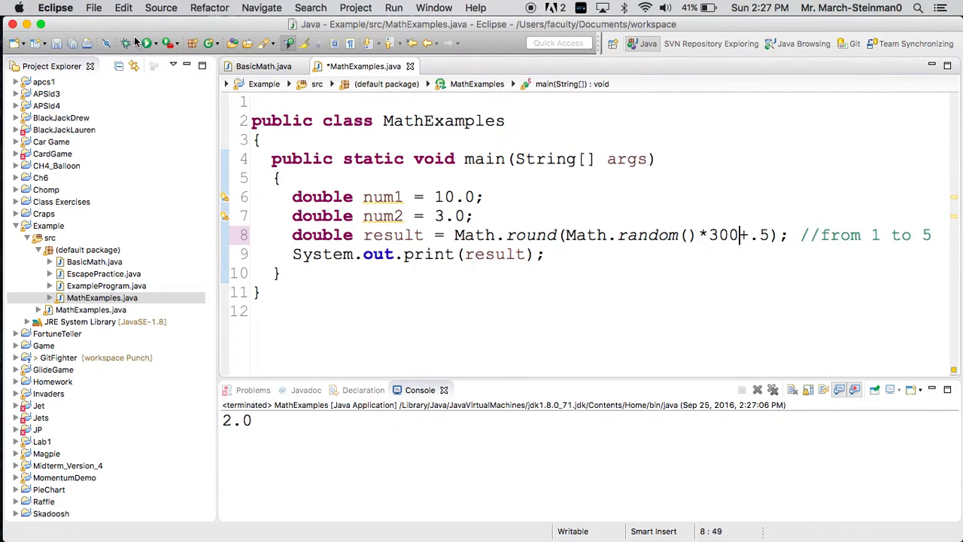
{"action": "left_click", "coordinate": [147, 42]}
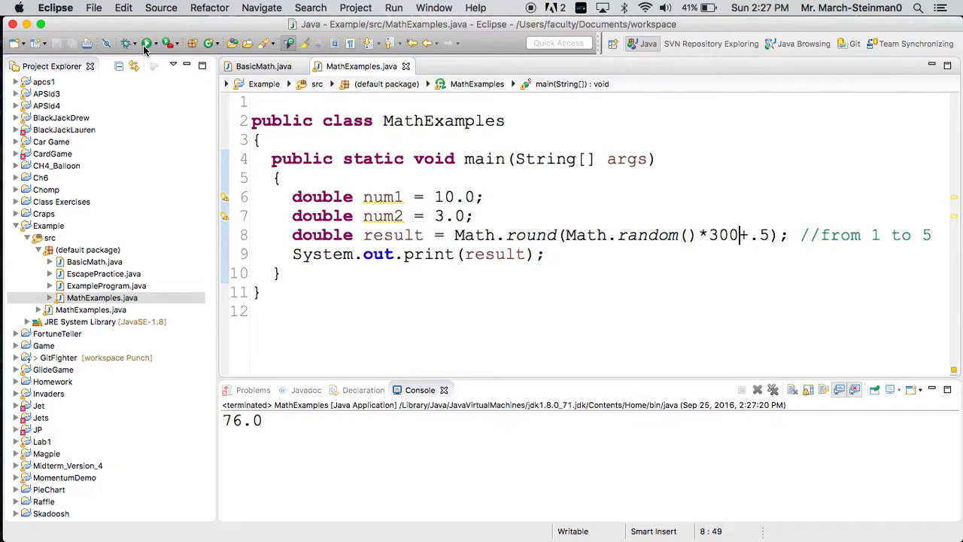
{"action": "left_click", "coordinate": [147, 42]}
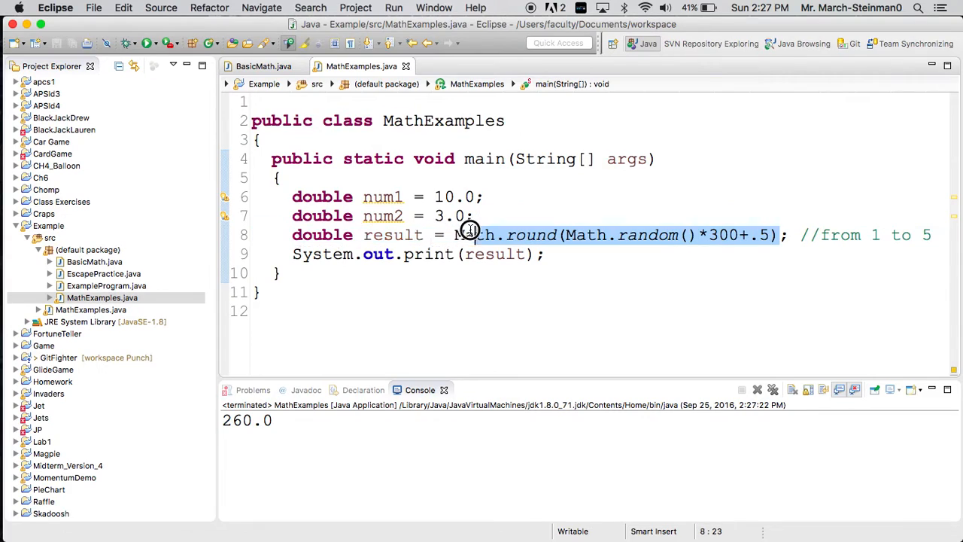
{"action": "left_click", "coordinate": [454, 234]}
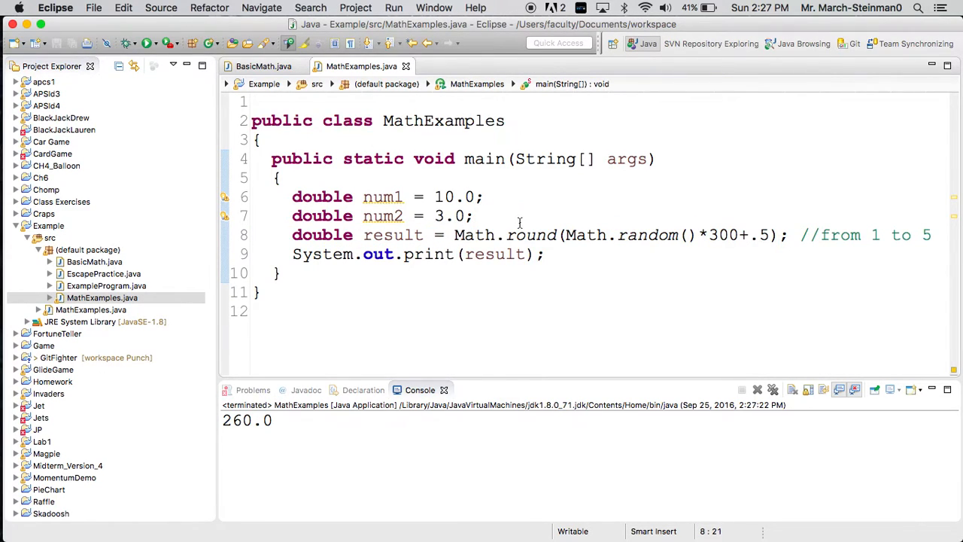
{"action": "mouse_move", "coordinate": [503, 148]}
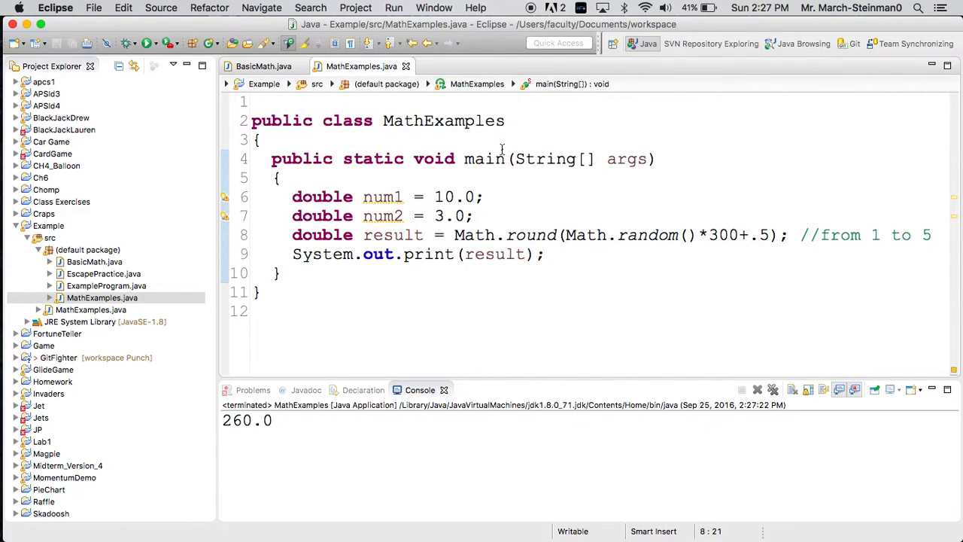